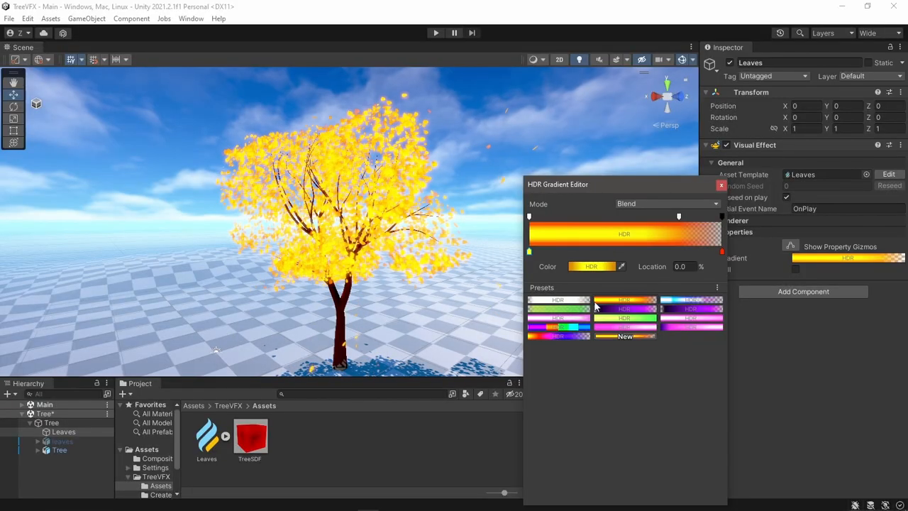
# Close the HDR Gradient Editor over the finished sakura preview
pyautogui.click(721, 185)
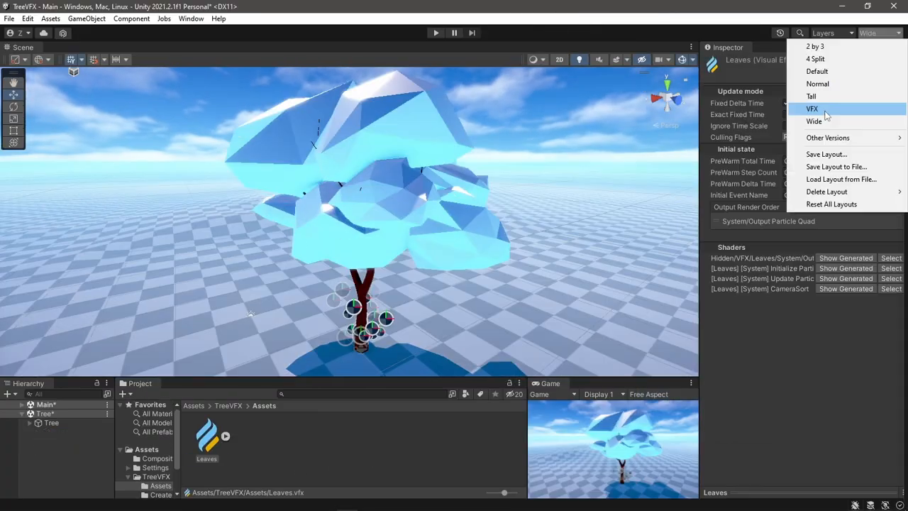
# Switch to the VFX layout and keep the SDF position block in Volume mode
pyautogui.click(812, 109)
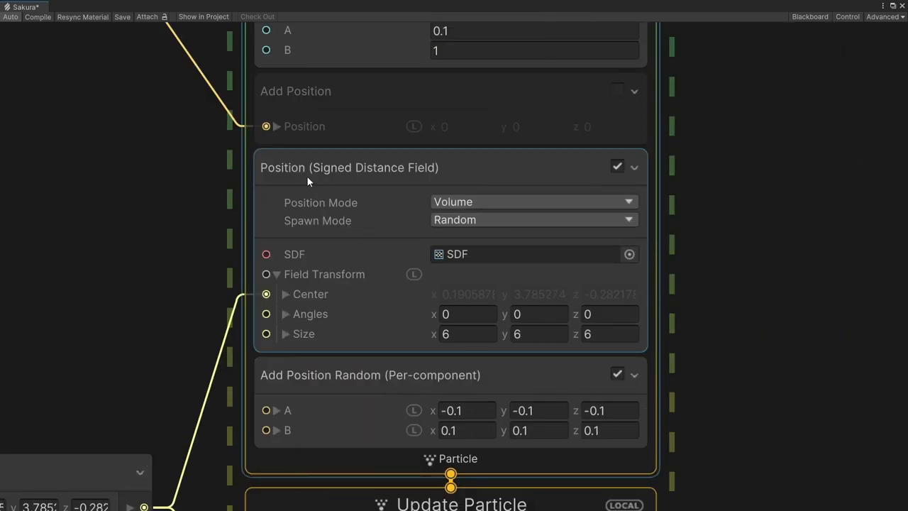
pyautogui.click(349, 167)
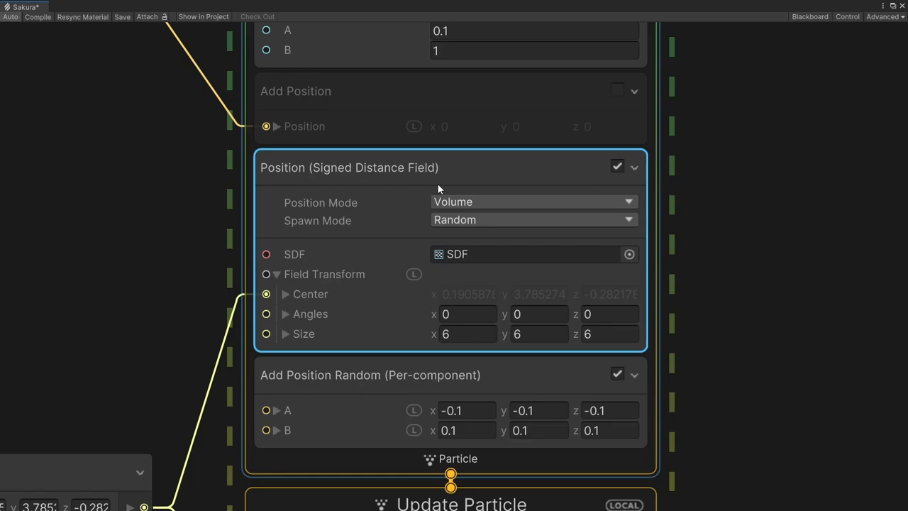
pyautogui.moveTo(518, 206)
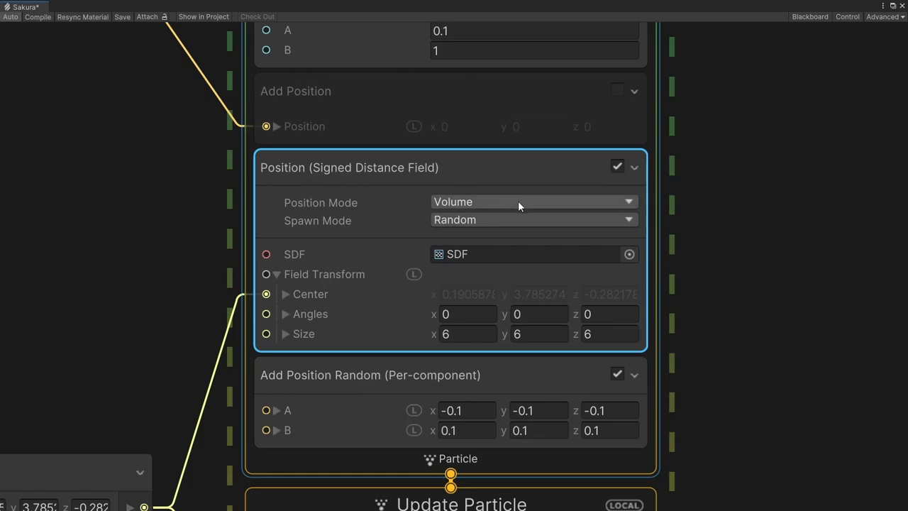
pyautogui.click(532, 202)
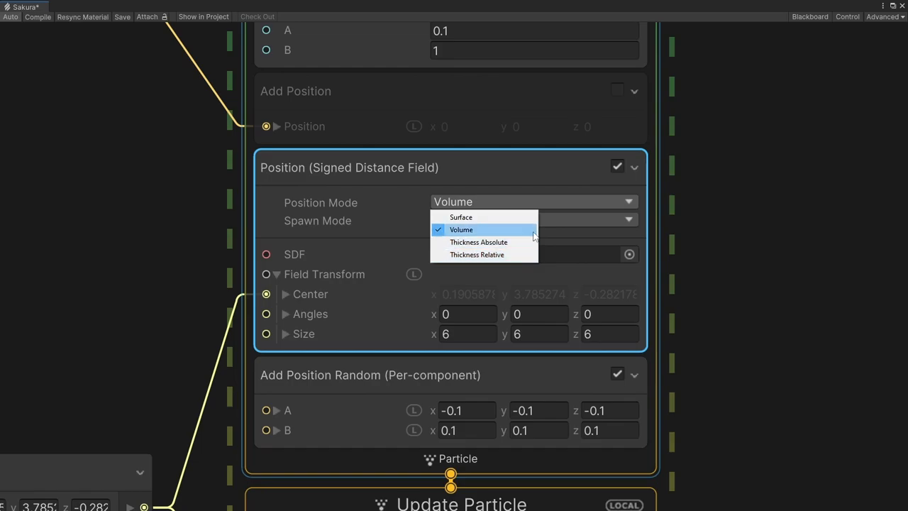
pyautogui.click(461, 229)
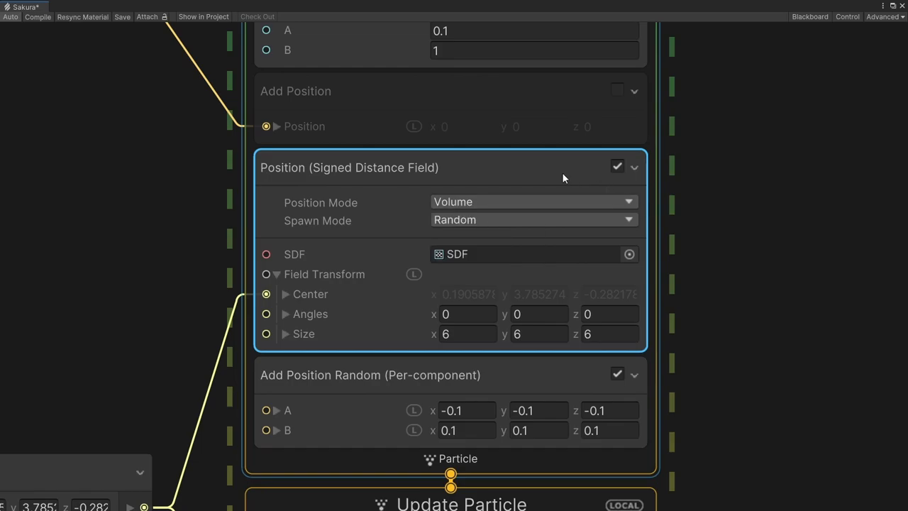
pyautogui.moveTo(768, 238)
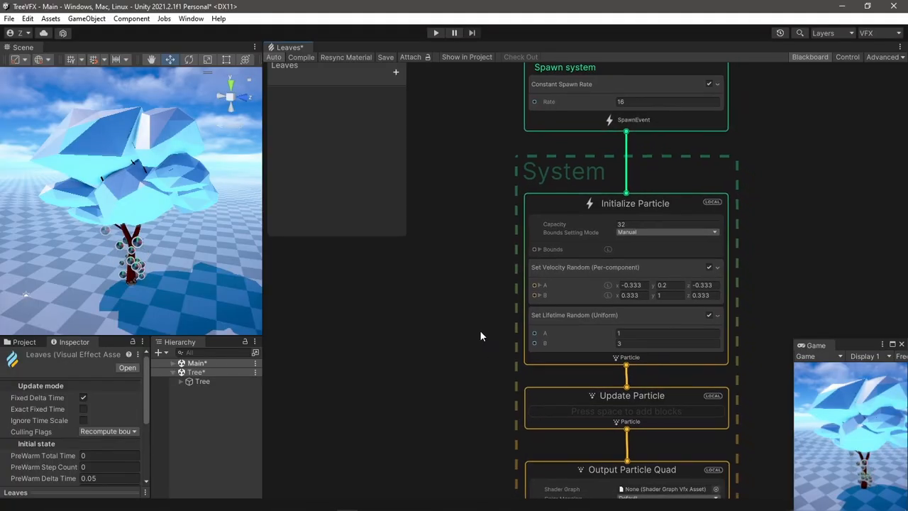
# Open the SDF Bake Tool from Window > Visual Effects > Utilities
pyautogui.scroll(-3)
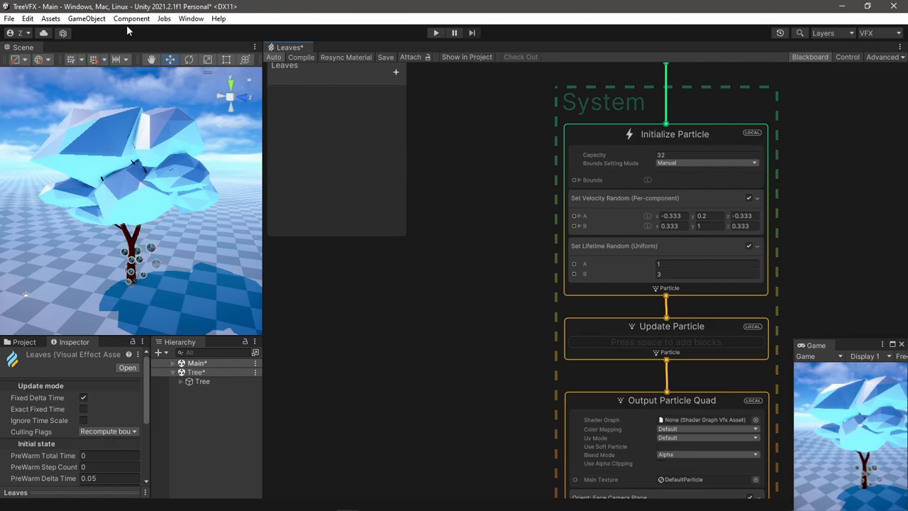
pyautogui.click(191, 18)
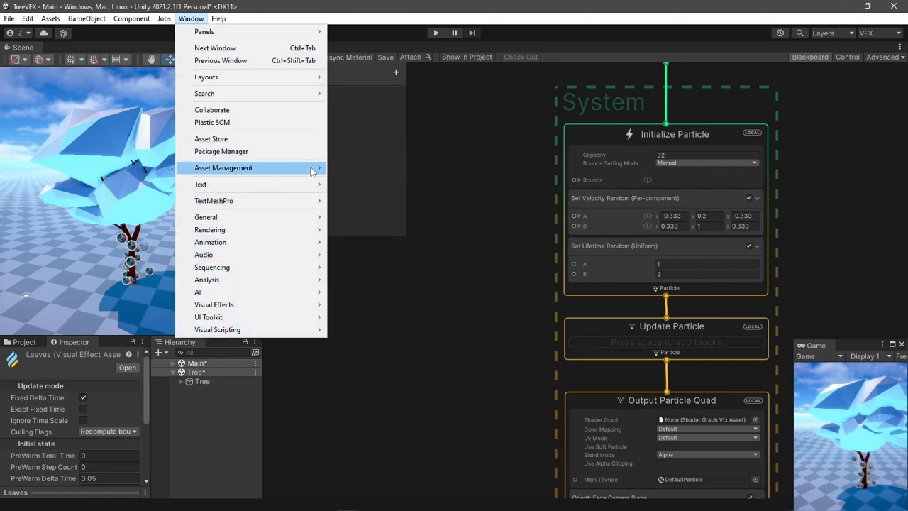
pyautogui.moveTo(213, 304)
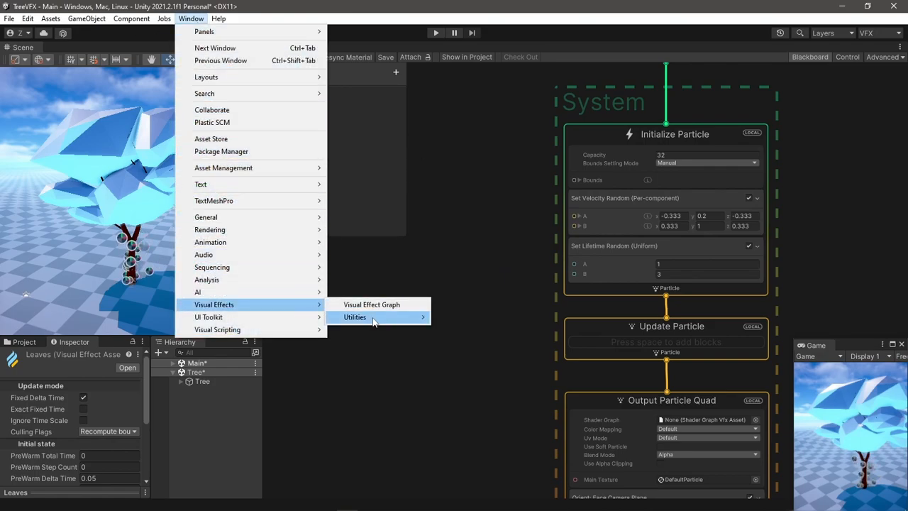
pyautogui.moveTo(355, 317)
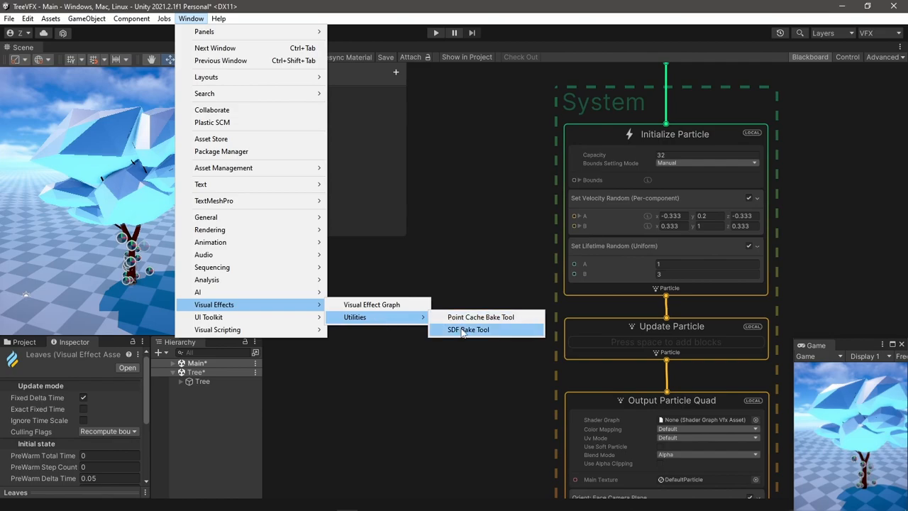
pyautogui.click(468, 330)
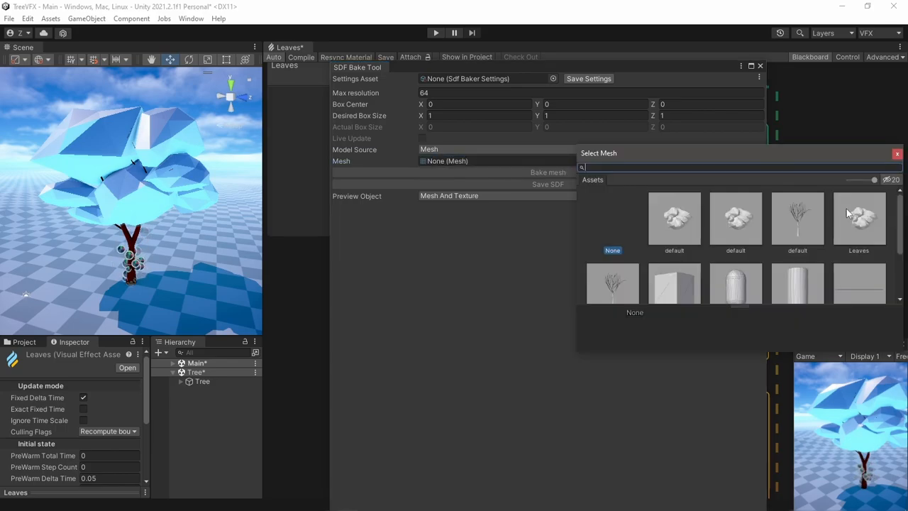
# Bake the Leaves mesh, preview it as SDF, and save it as TreeSDF
pyautogui.click(859, 220)
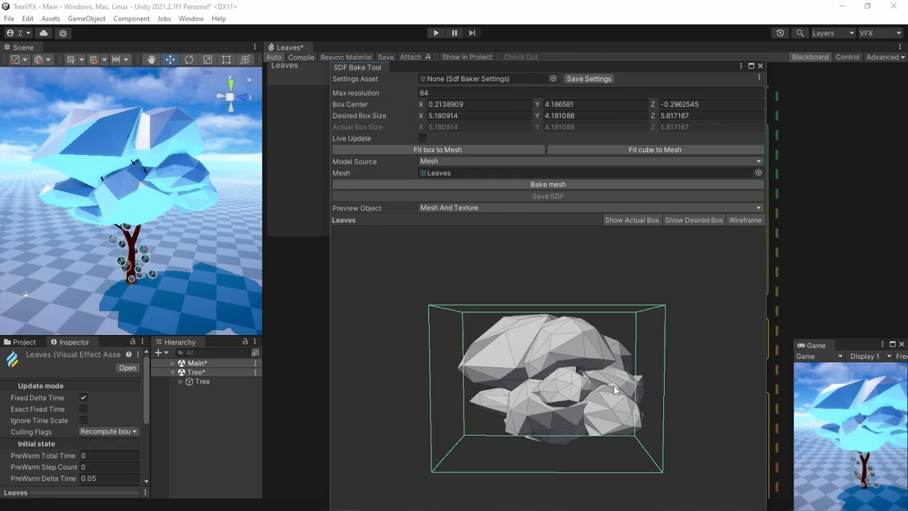
pyautogui.click(548, 185)
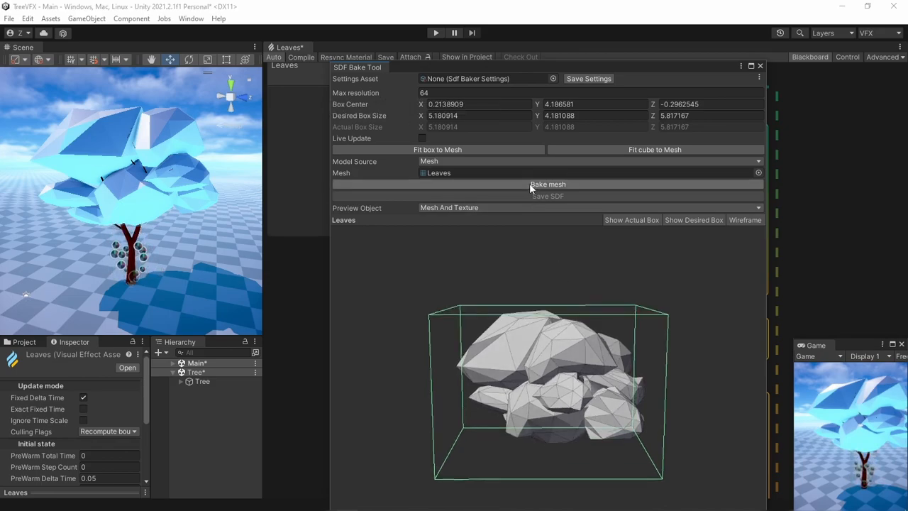
pyautogui.click(548, 184)
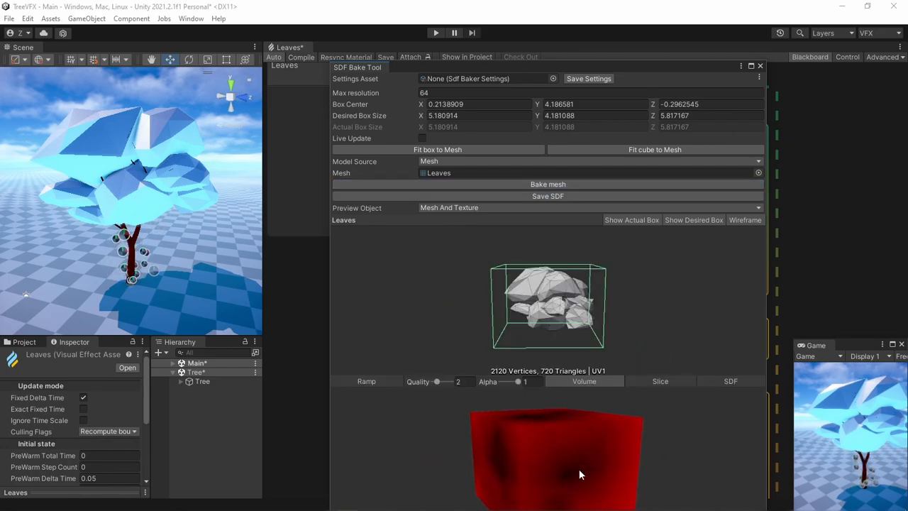
pyautogui.click(731, 381)
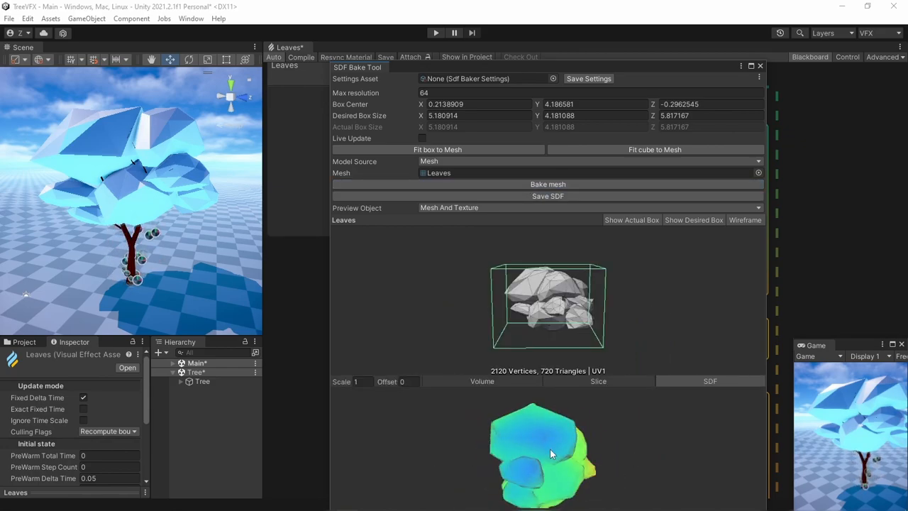
pyautogui.click(547, 196)
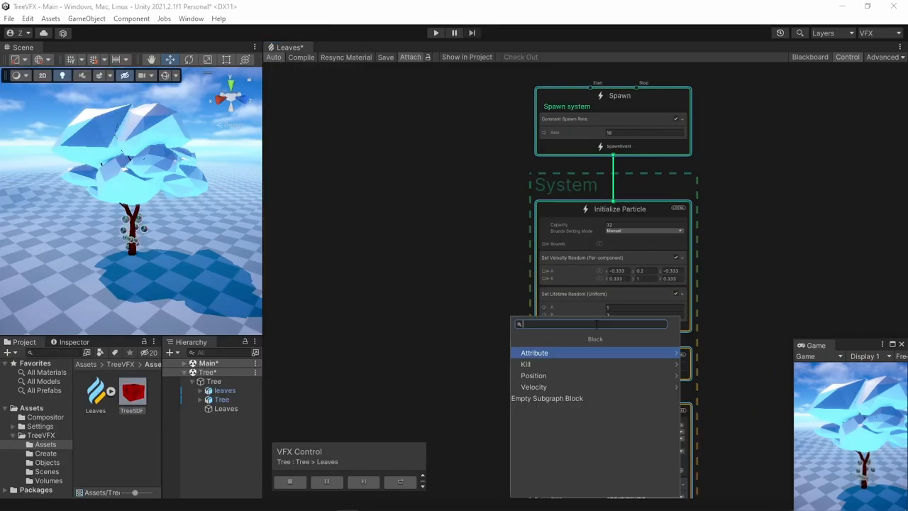
# Add a Position (Signed Distance Field) block using TreeSDF with field size 6
pyautogui.write('position si')
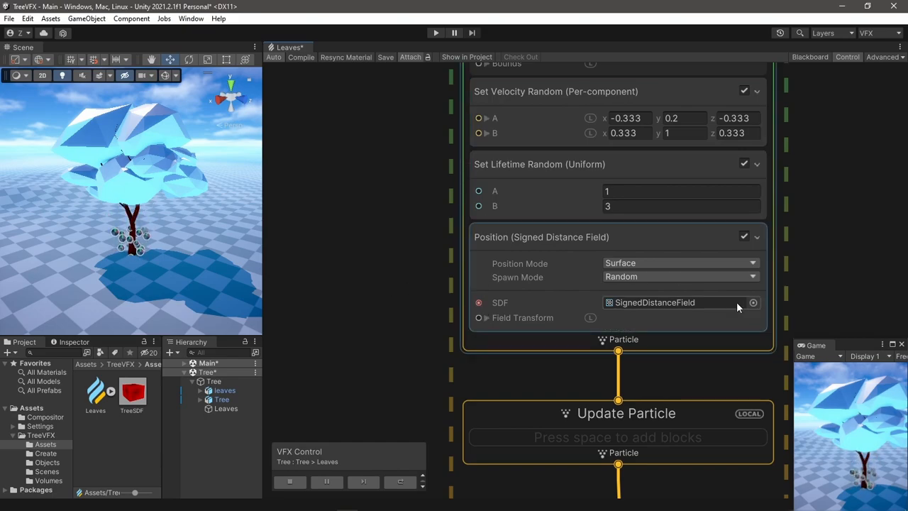
pyautogui.click(753, 302)
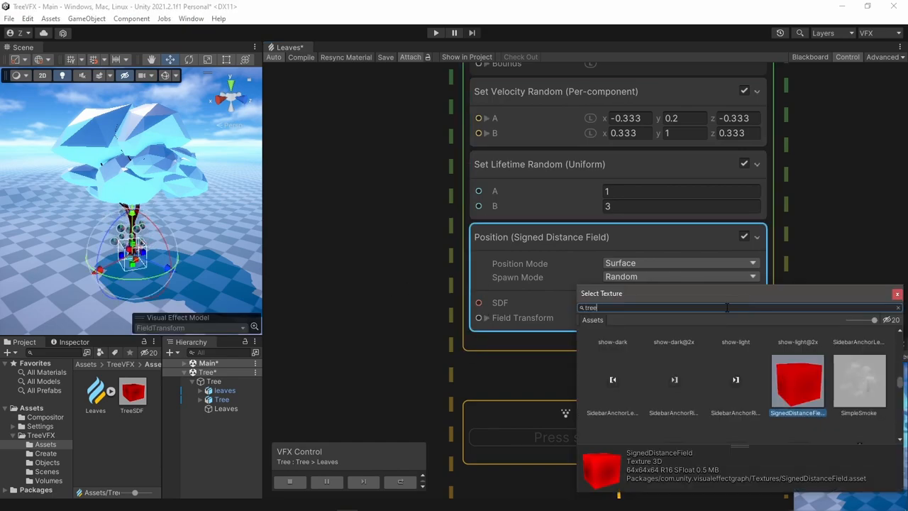
pyautogui.doubleClick(797, 384)
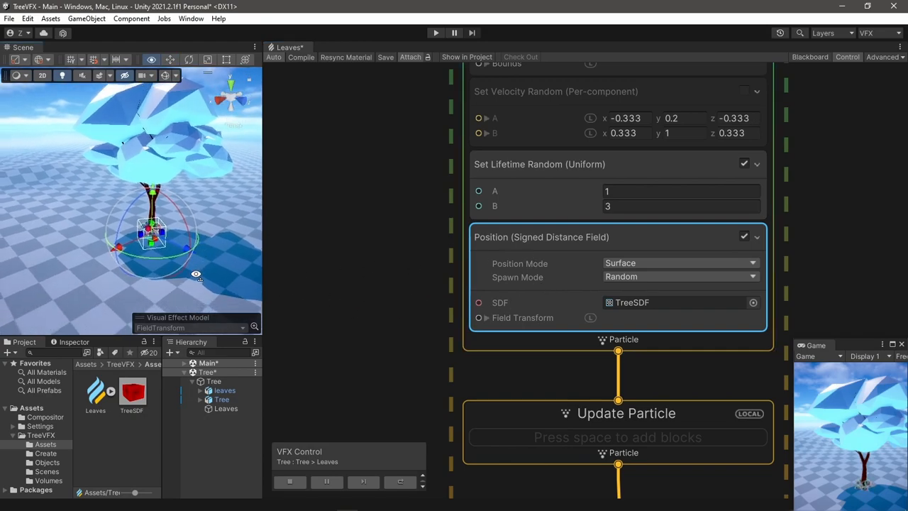
pyautogui.moveTo(195, 276); pyautogui.dragTo(188, 241)
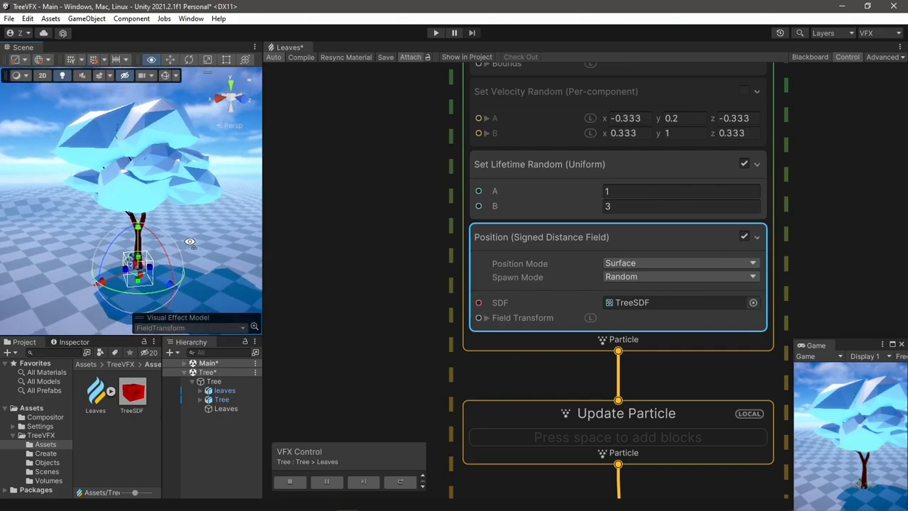
pyautogui.click(486, 317)
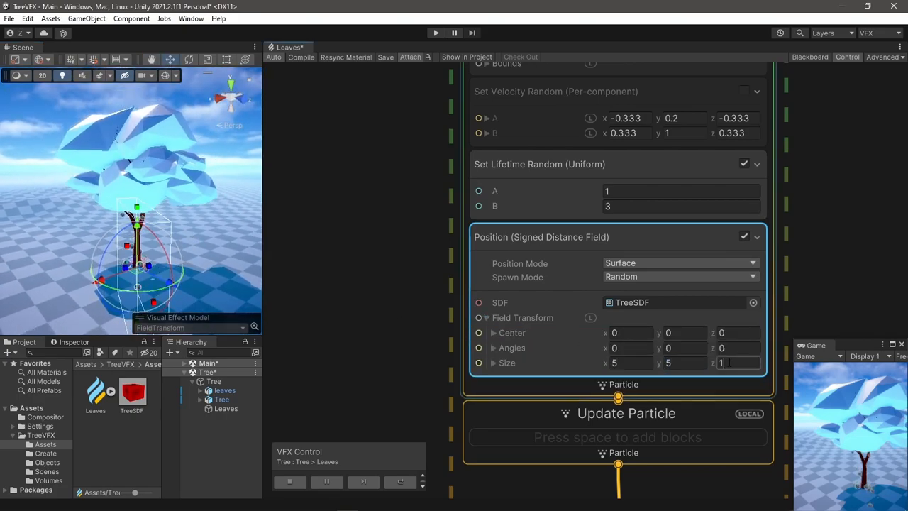
pyautogui.write('6')
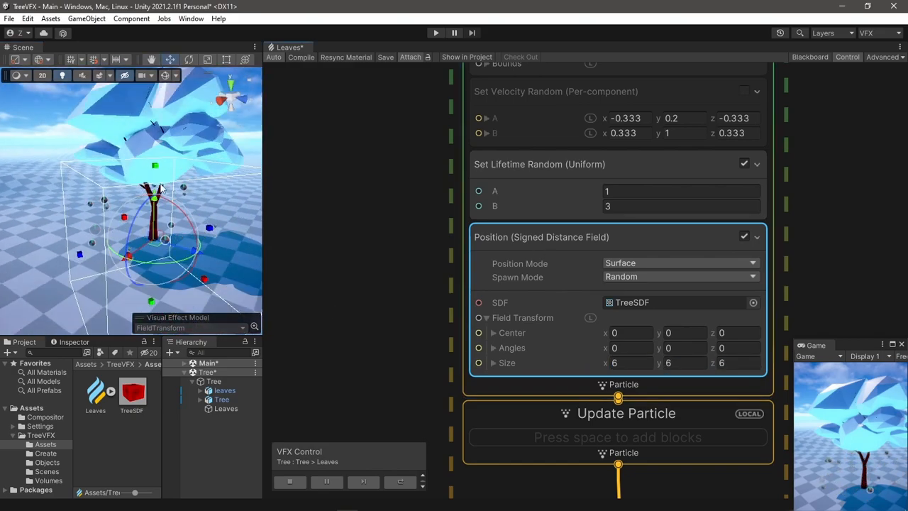
pyautogui.scroll(-3)
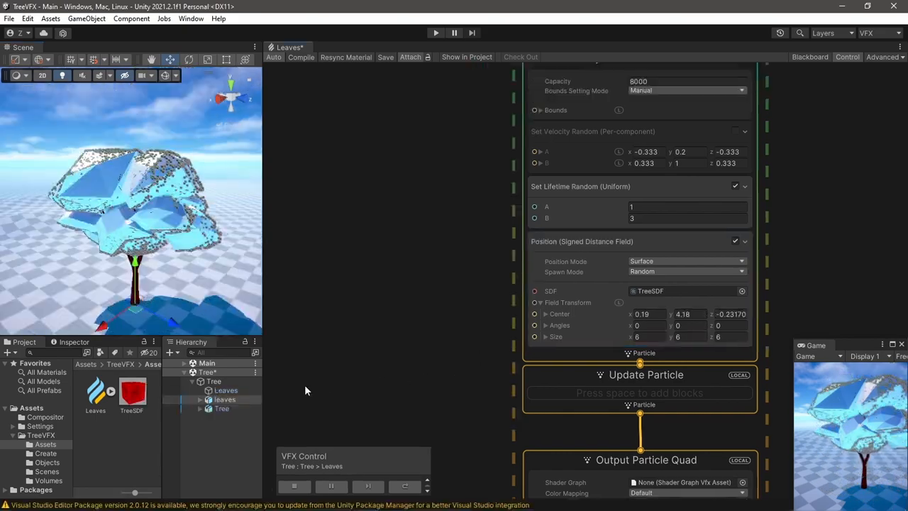
# Disable the solid leaves GameObject and set the SDF Position Mode to Volume
pyautogui.click(224, 399)
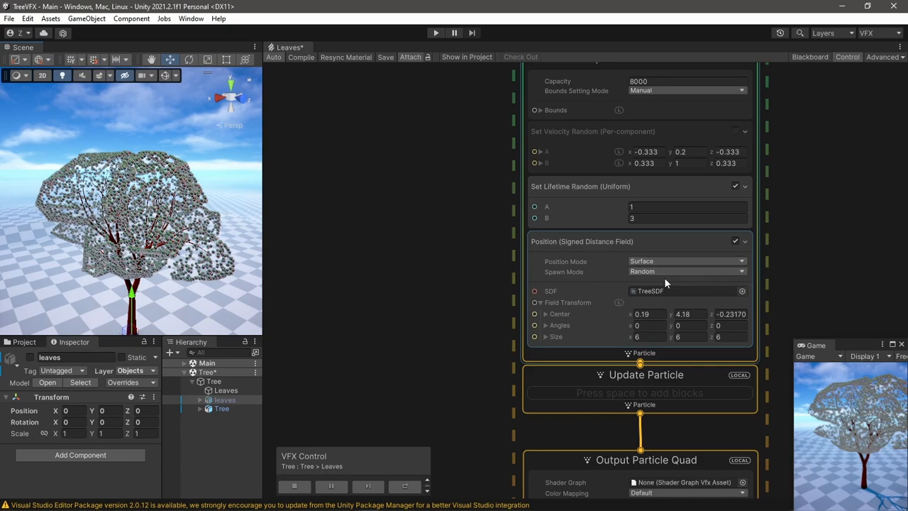
pyautogui.click(684, 261)
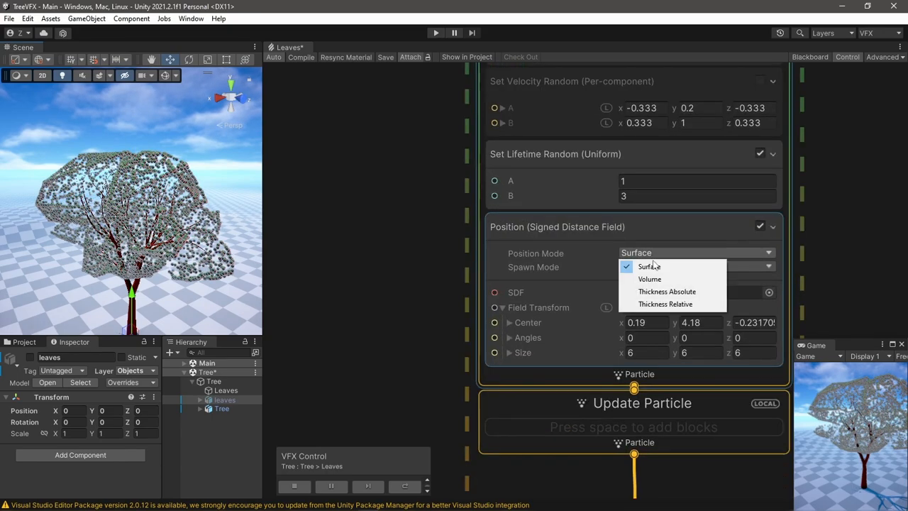
pyautogui.click(650, 279)
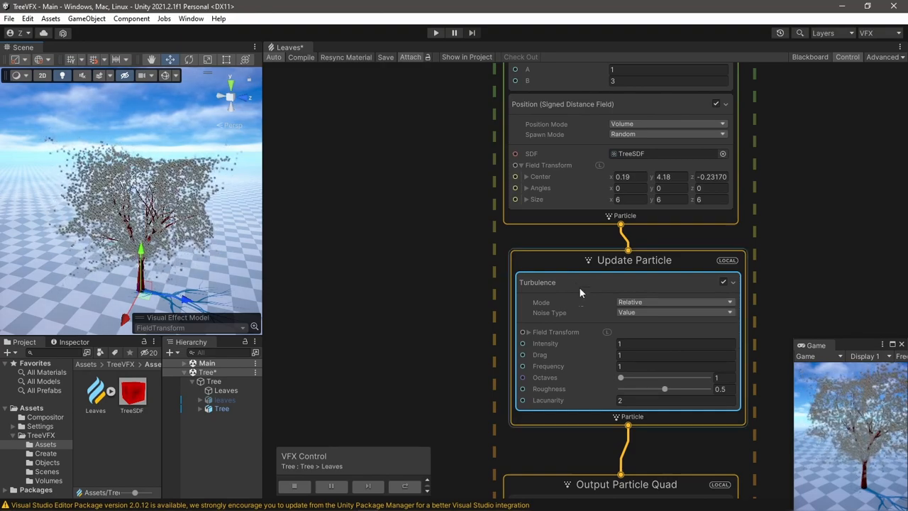
# Add a Conform to Signed Distance Field block with attraction value 2
pyautogui.click(633, 260)
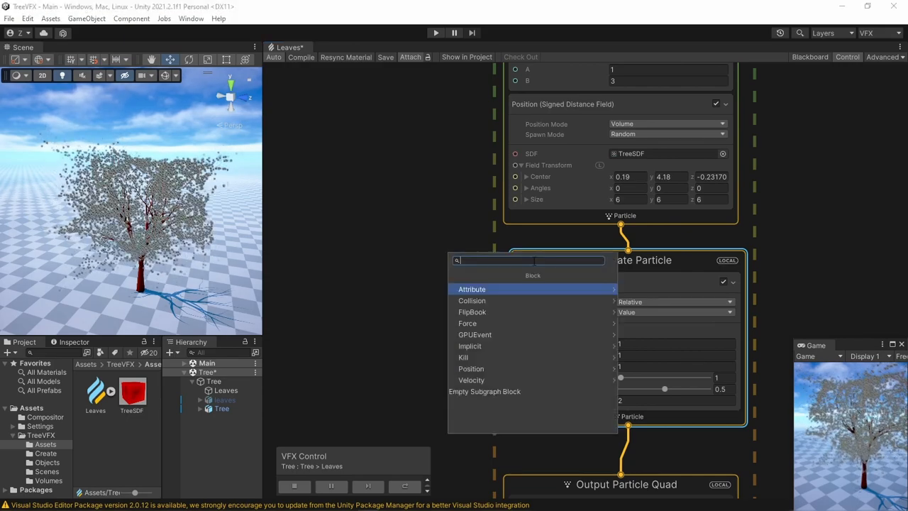
pyautogui.write('conf')
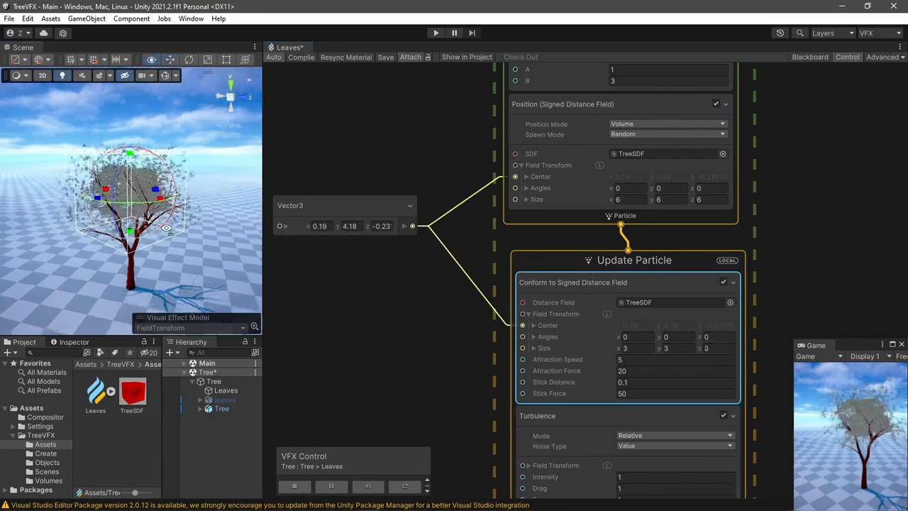
pyautogui.click(674, 359)
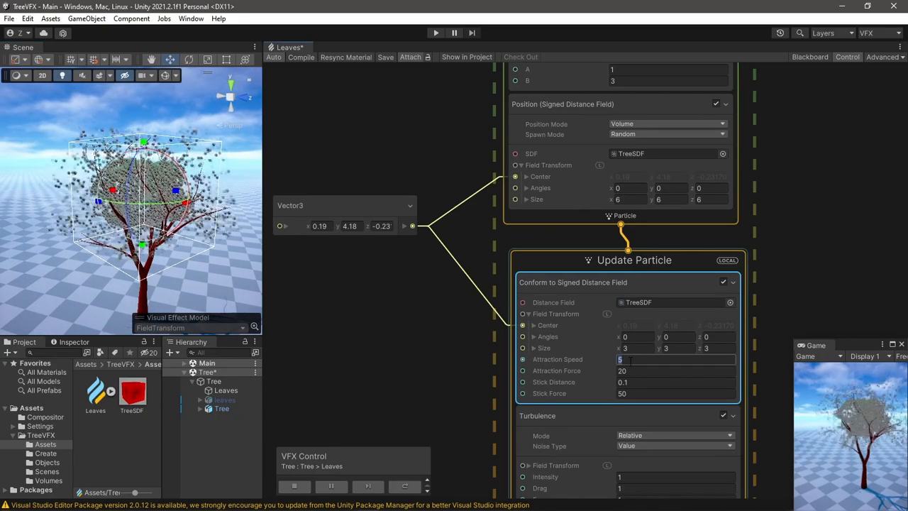
pyautogui.write('2')
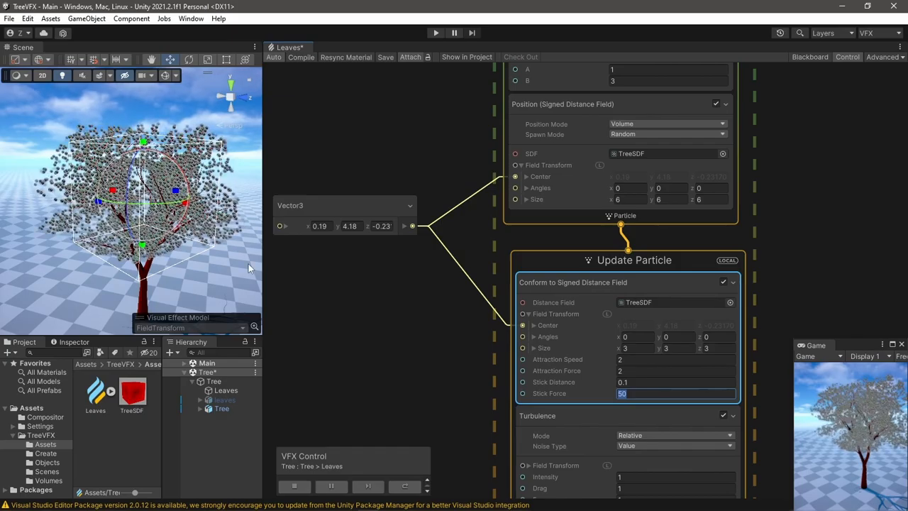
pyautogui.write('2')
pyautogui.write('0.1')
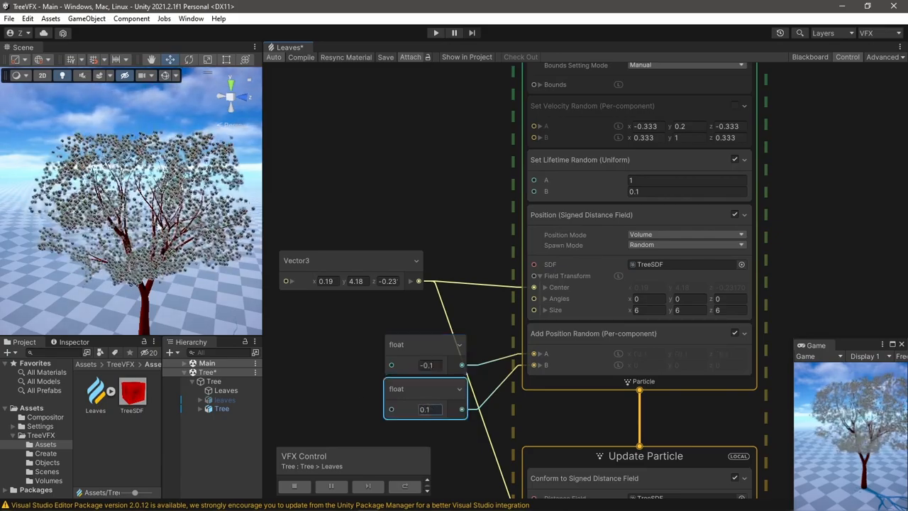
# Bring up block creation on Update Particle to search for event blocks
pyautogui.click(734, 333)
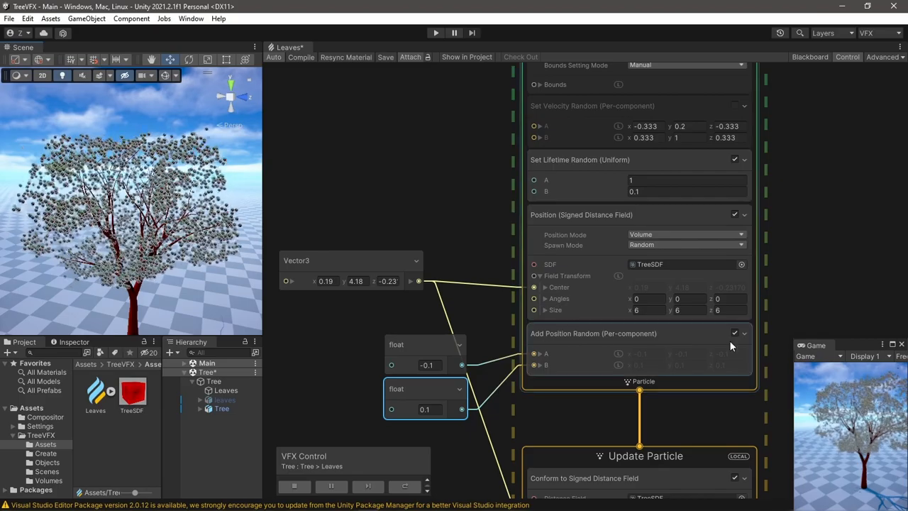
pyautogui.click(735, 333)
pyautogui.write('eve')
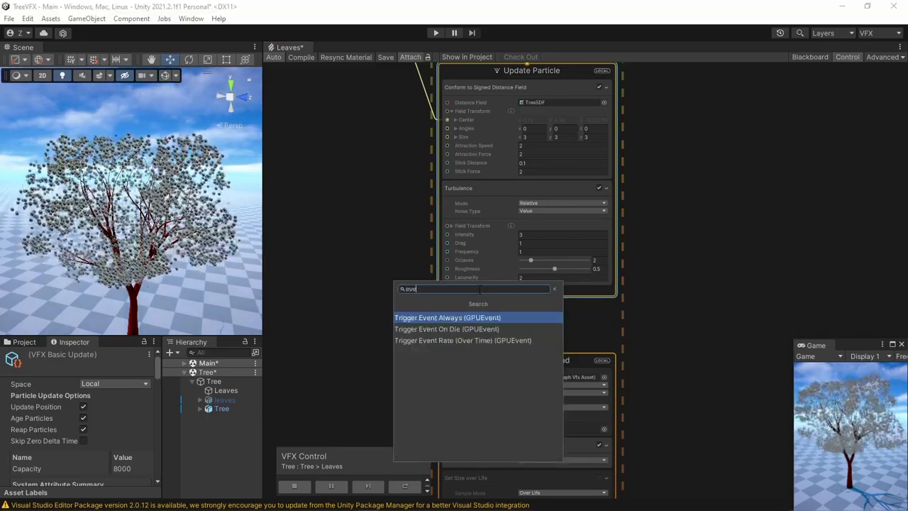
# Add Trigger Event On Die and connect it to a new GPUEvent context
pyautogui.click(448, 318)
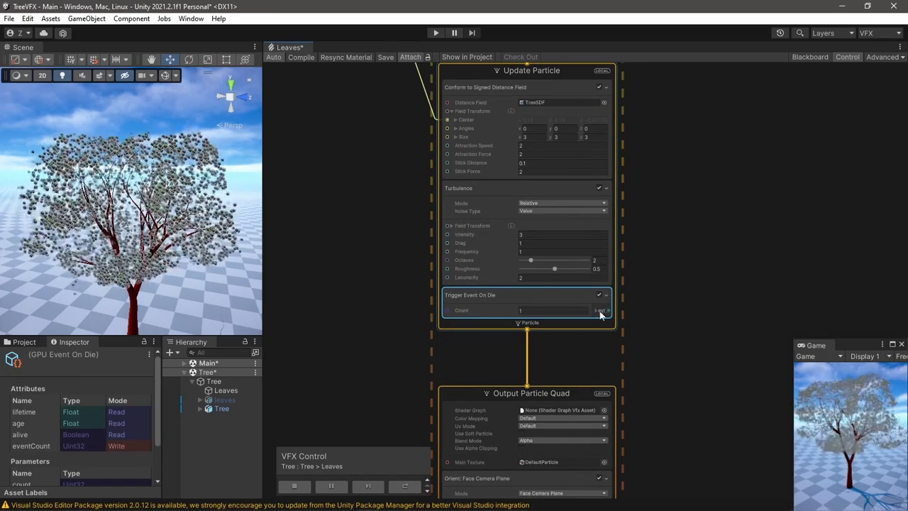
pyautogui.write('gpu')
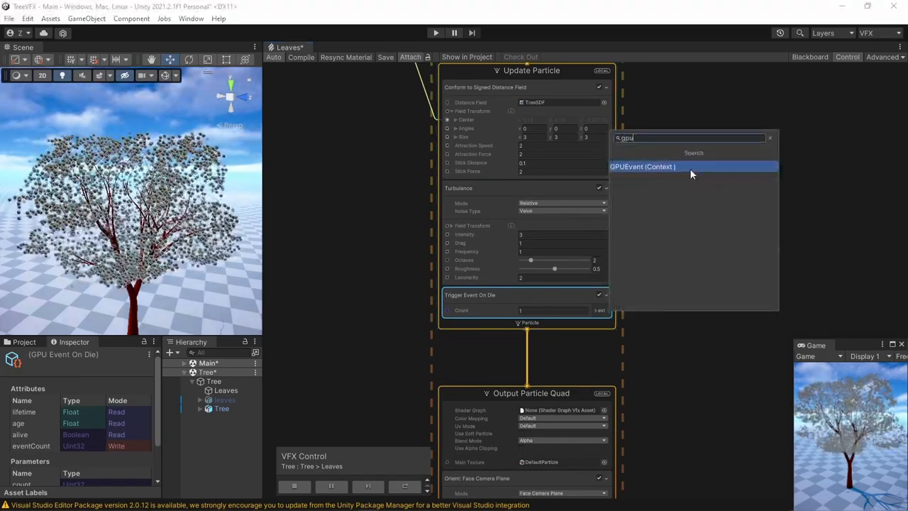
pyautogui.click(642, 166)
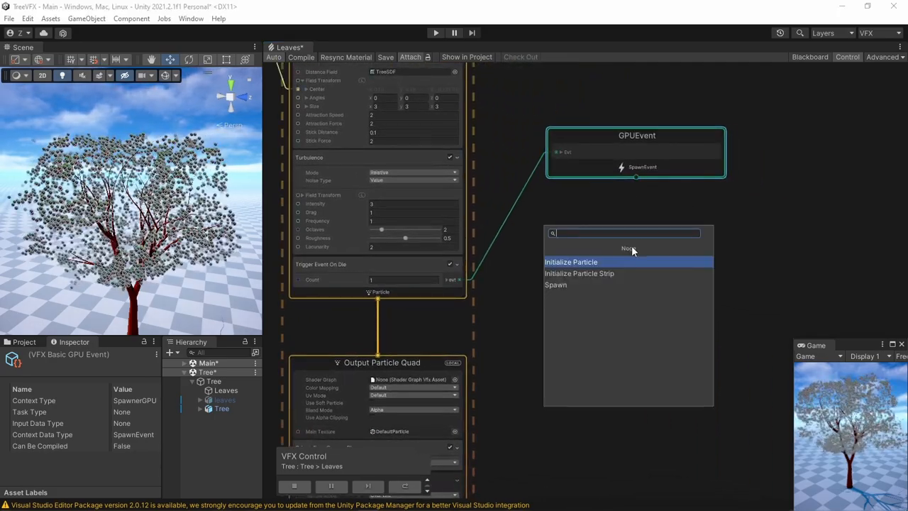
# Attach Initialize Particle (capacity 8000), Update Particle and Output Particle Quad contexts
pyautogui.click(571, 262)
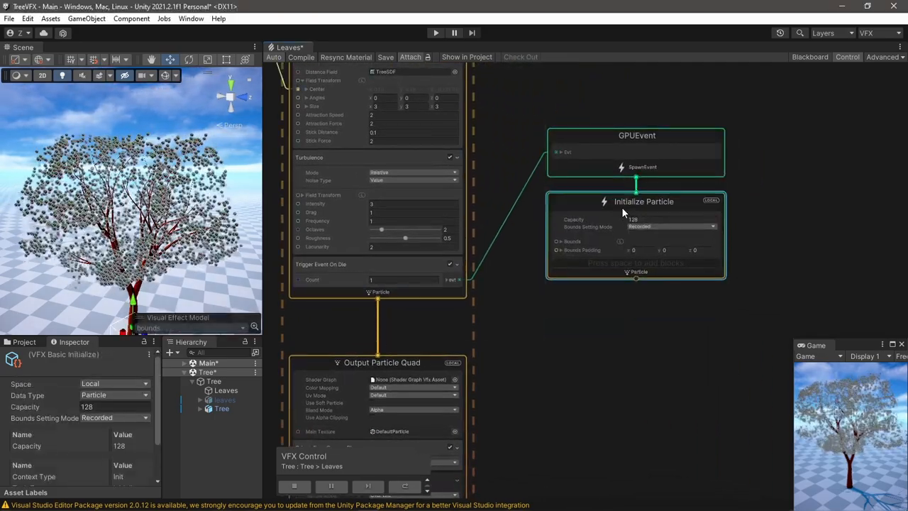
pyautogui.click(631, 218)
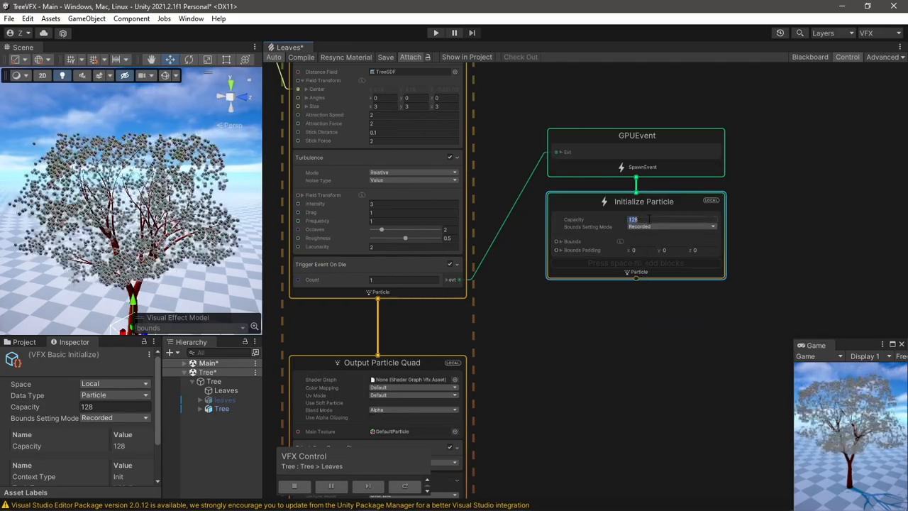
pyautogui.write('8000')
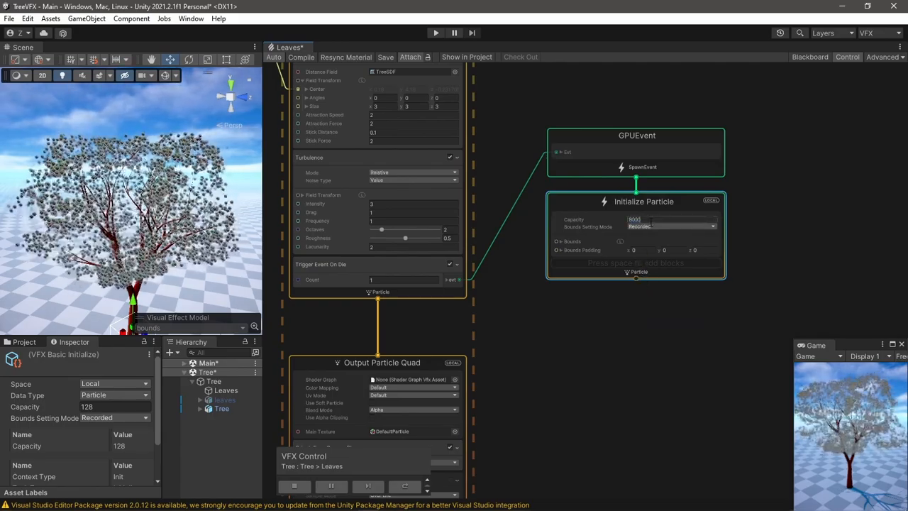
pyautogui.write('up')
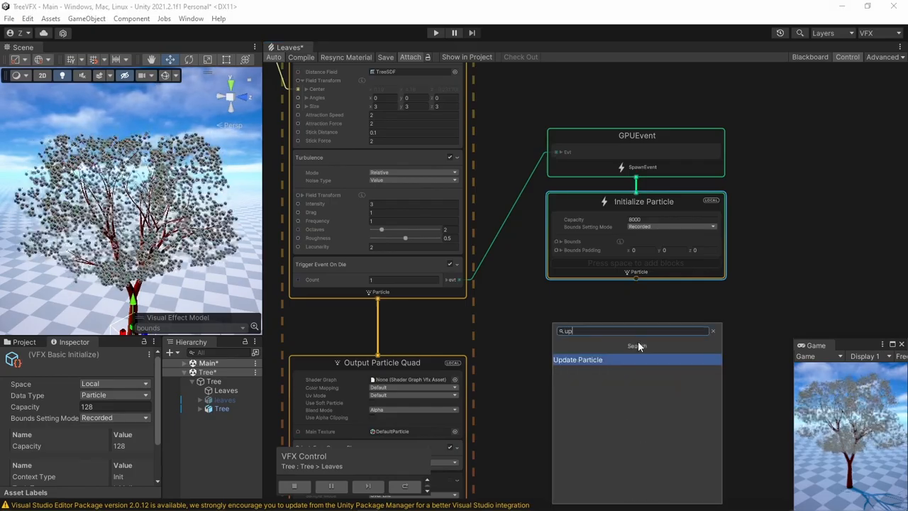
pyautogui.write('out')
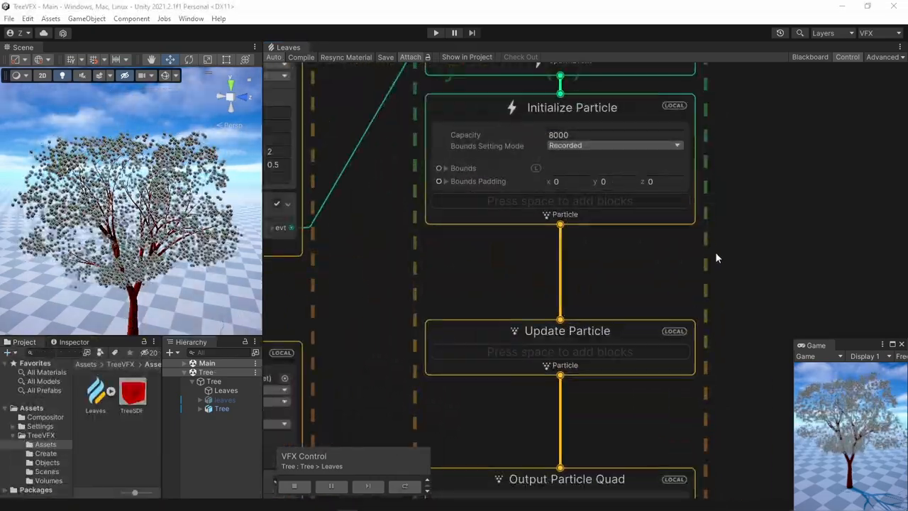
# Add Inherit Source Position and Inherit Source Size blocks to Initialize Particle
pyautogui.write('inh')
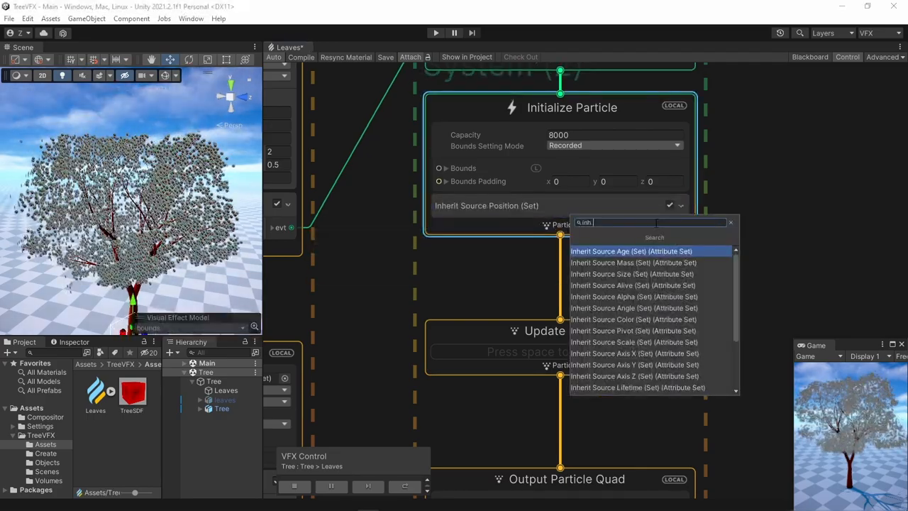
pyautogui.click(631, 274)
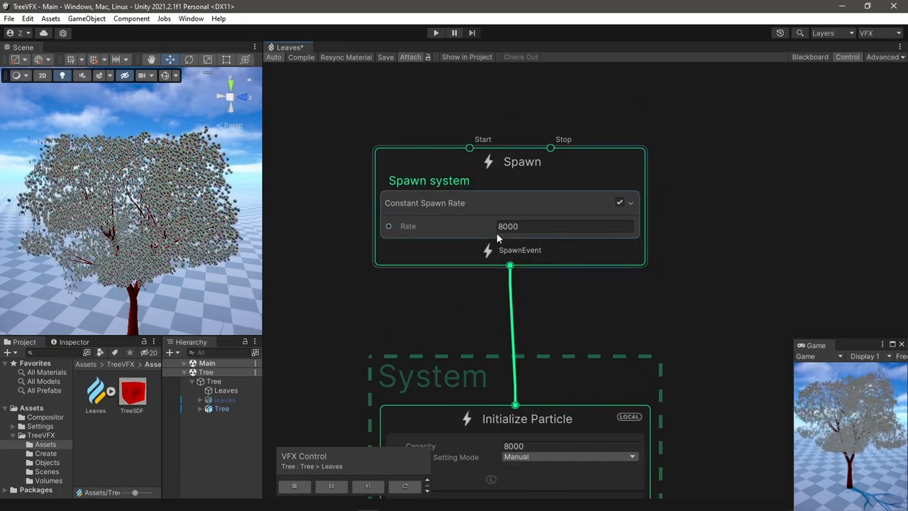
# Add a Single Burst block to the leaf Spawn context with Count 8000
pyautogui.write('sing')
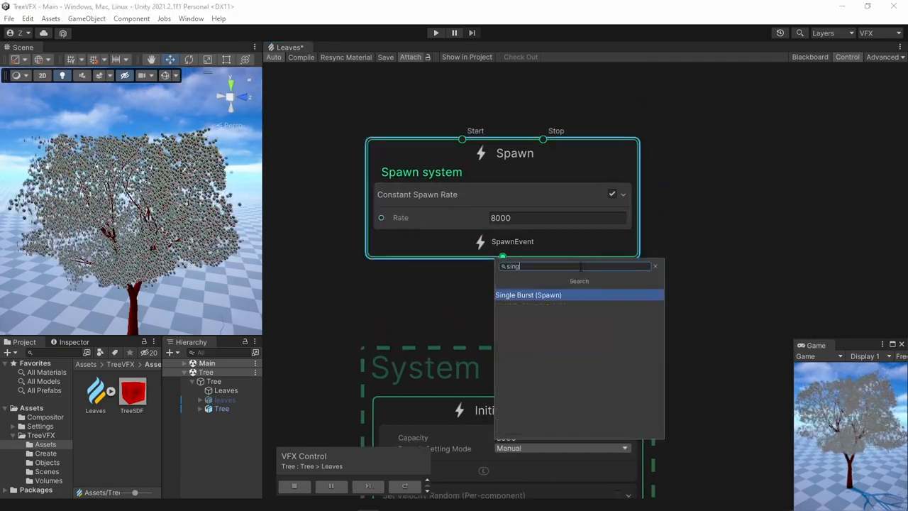
pyautogui.click(528, 294)
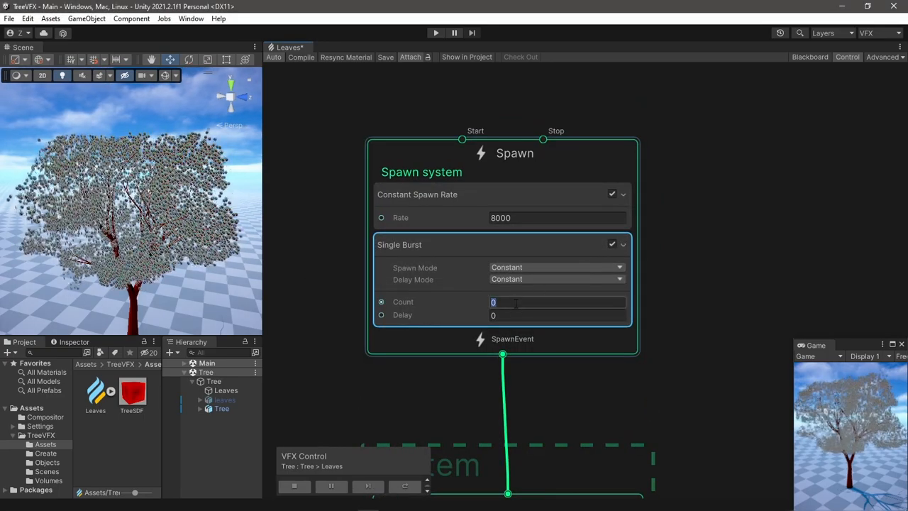
pyautogui.write('8000')
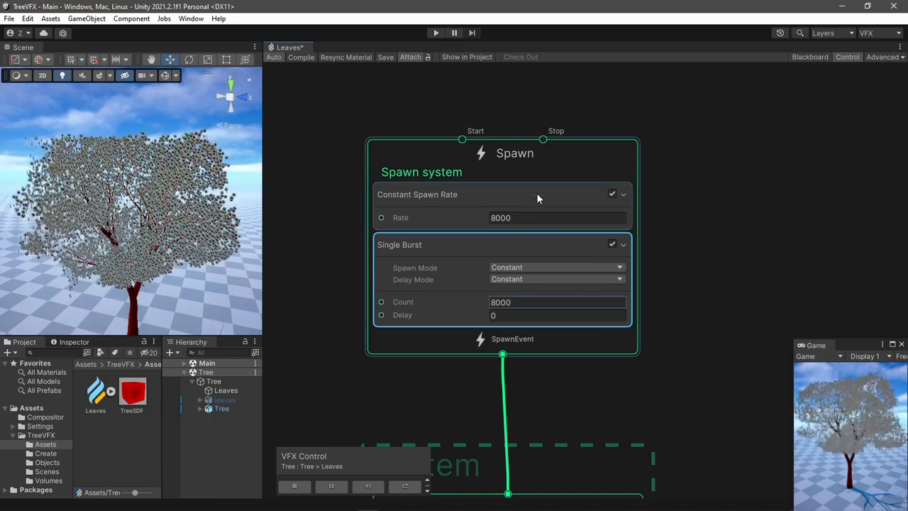
pyautogui.click(612, 194)
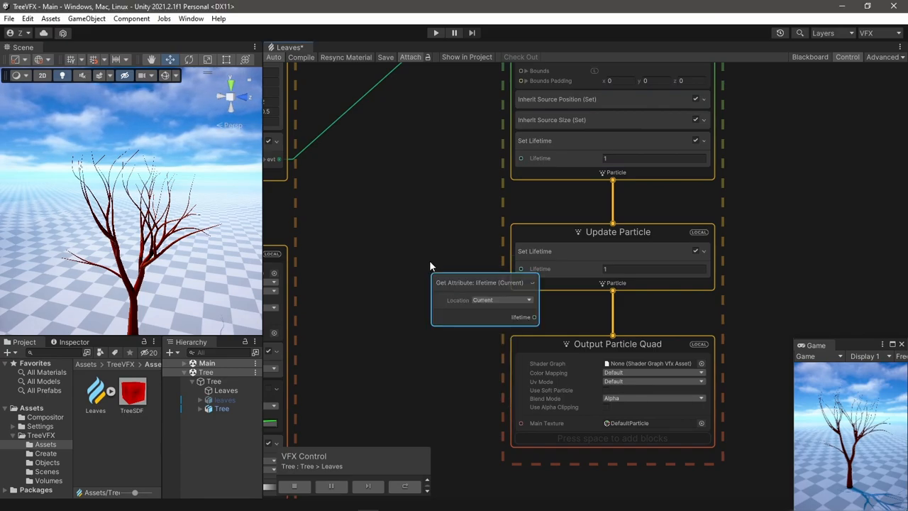
# Sum lifetime and age-over-lifetime into Set Lifetime, and apply the Sakura Leaf texture
pyautogui.write('a')
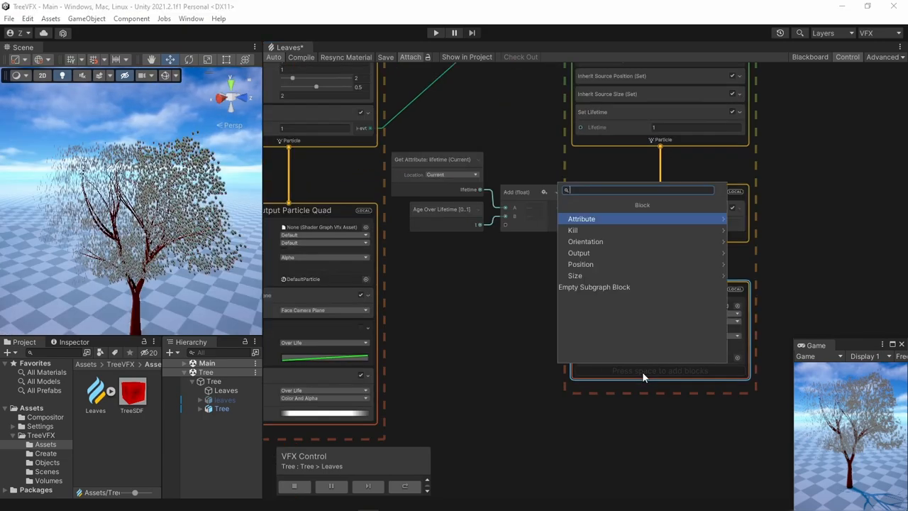
pyautogui.write('fa')
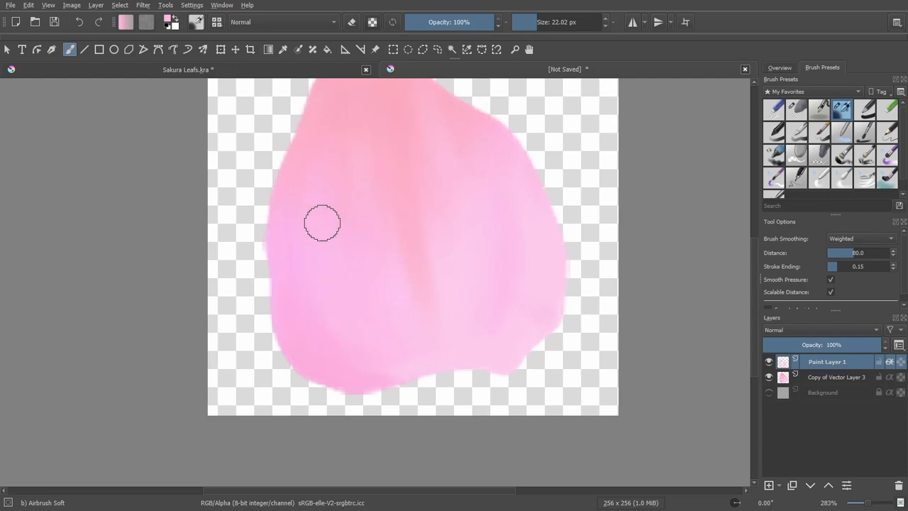
pyautogui.moveTo(381, 241)
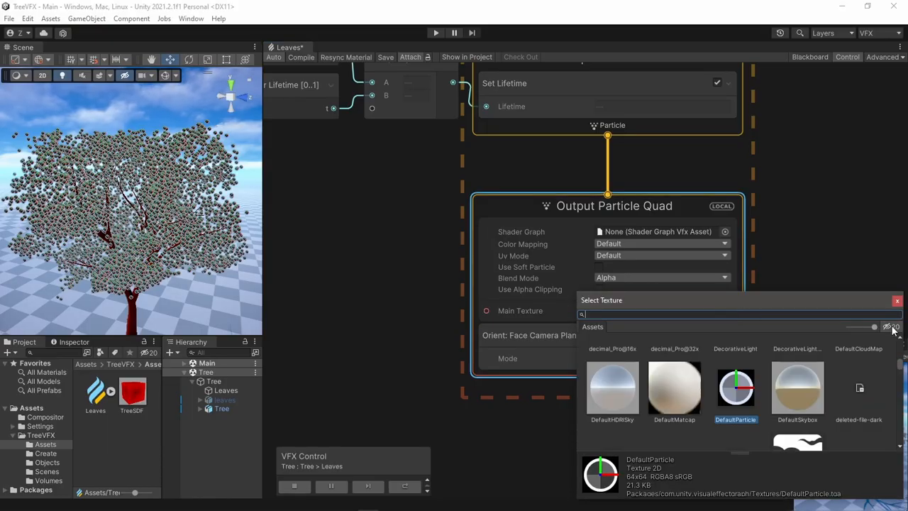
pyautogui.click(797, 369)
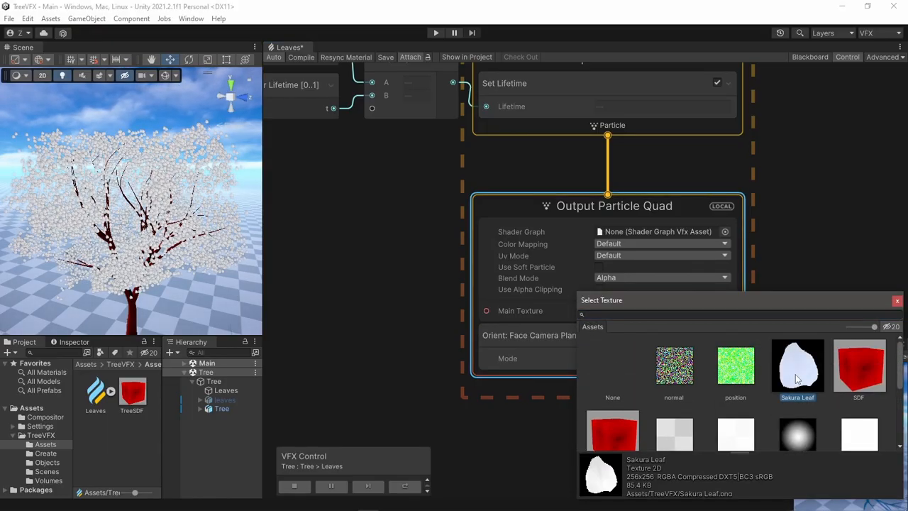
pyautogui.doubleClick(797, 365)
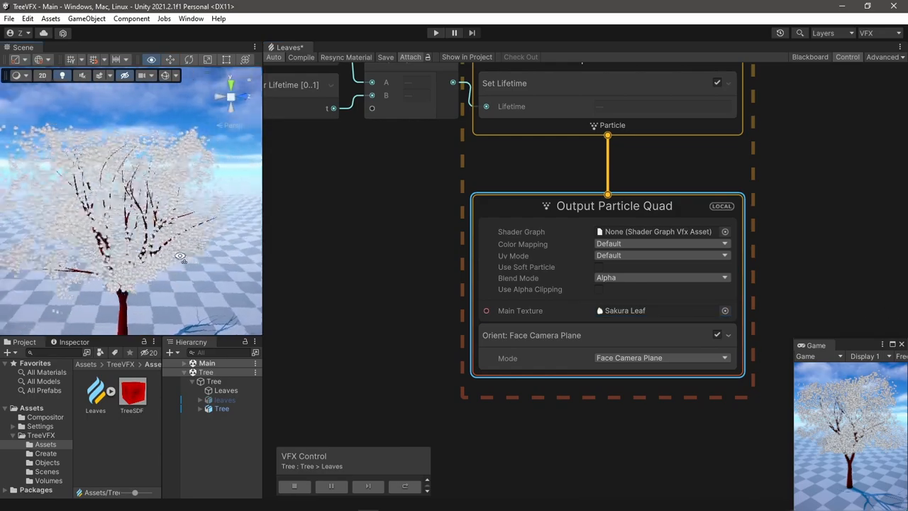
# Colour leaves randomly from a pink gradient and scale them randomly per axis, 0.5–1.5
pyautogui.write('color rand gra')
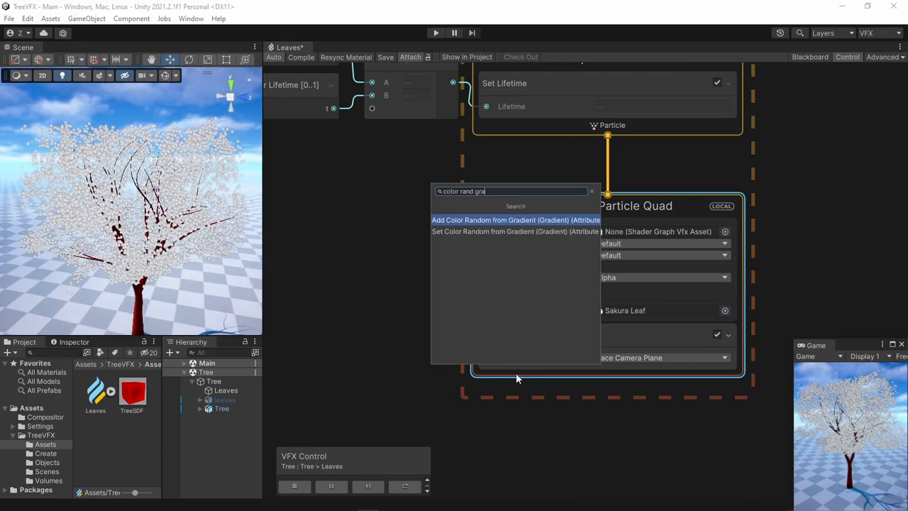
pyautogui.click(515, 219)
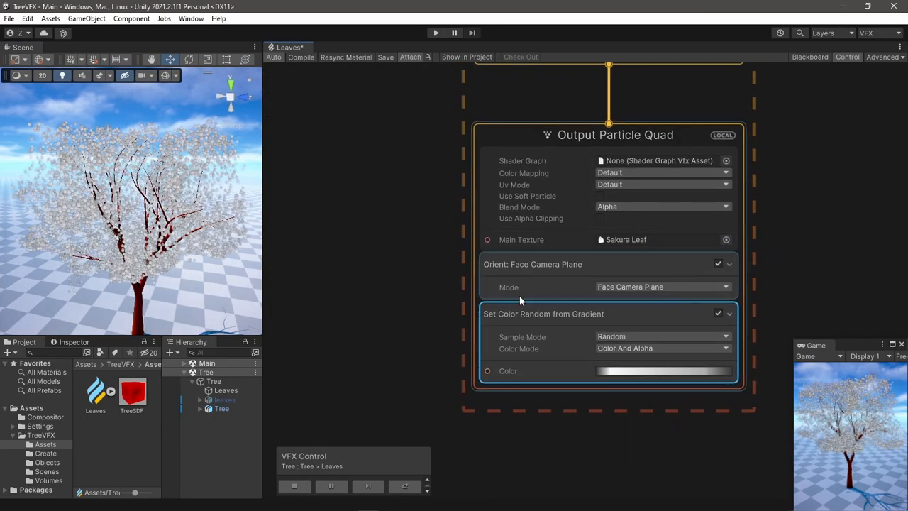
pyautogui.click(664, 370)
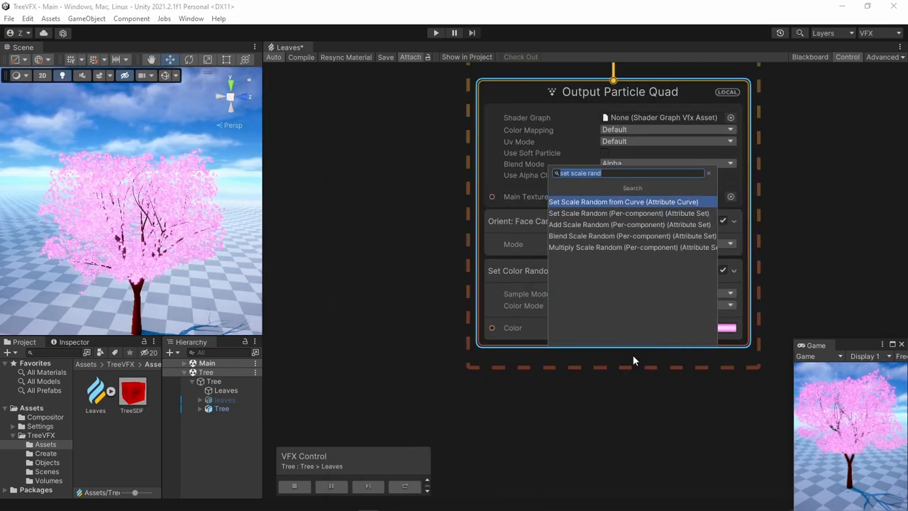
pyautogui.click(629, 213)
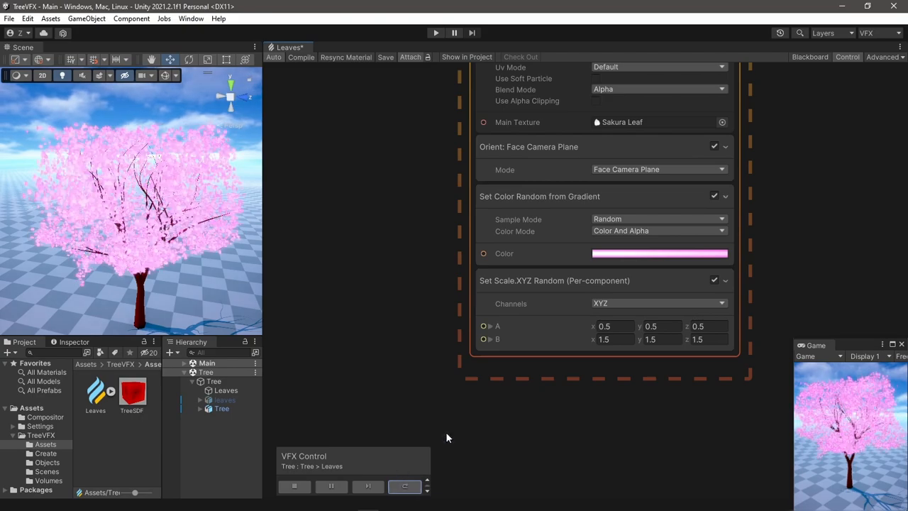
pyautogui.write('set angle')
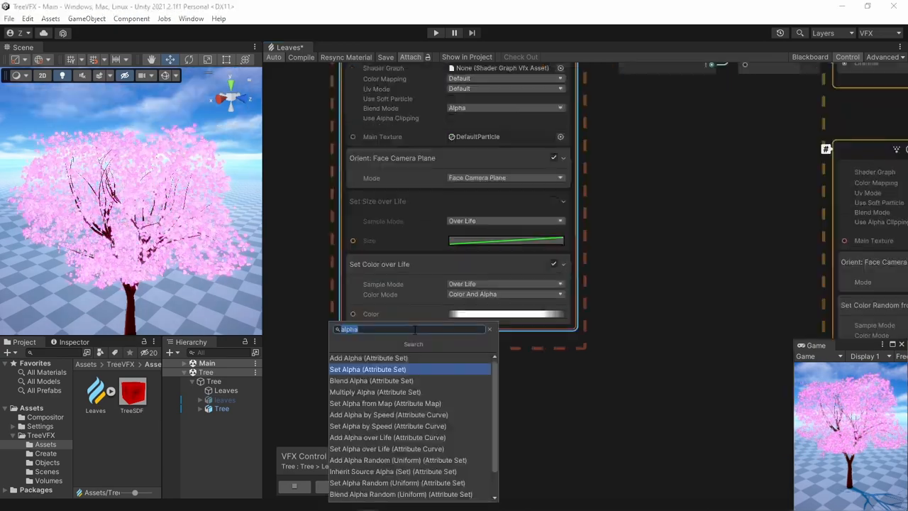
# Add a Set Alpha block with value 0 to the falling particles' output
pyautogui.click(367, 369)
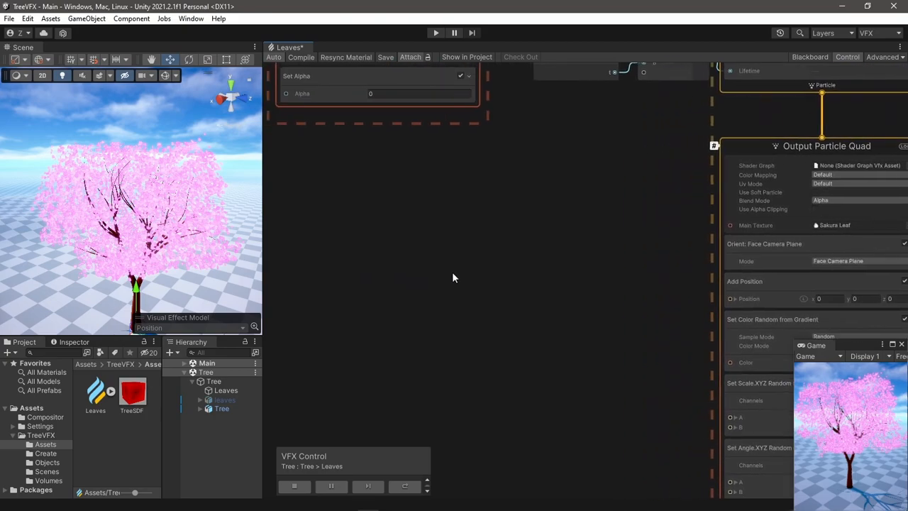
# Multiply the Perlin noise offset by a per-particle random number, with noise range -0.2 to 0.2
pyautogui.write('get pos')
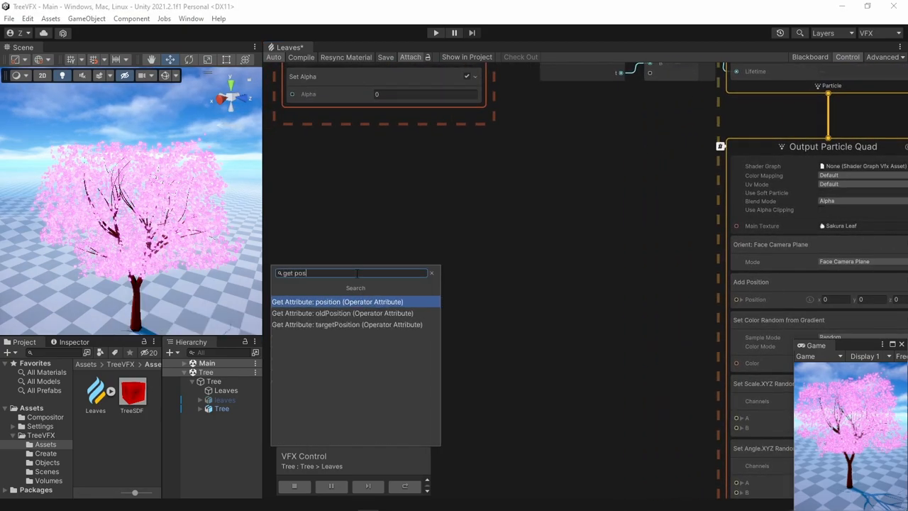
pyautogui.click(338, 302)
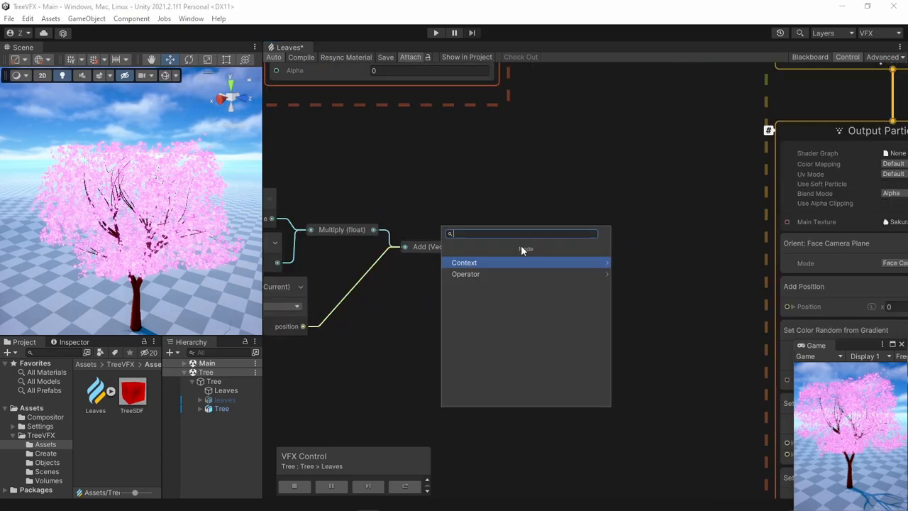
pyautogui.click(464, 262)
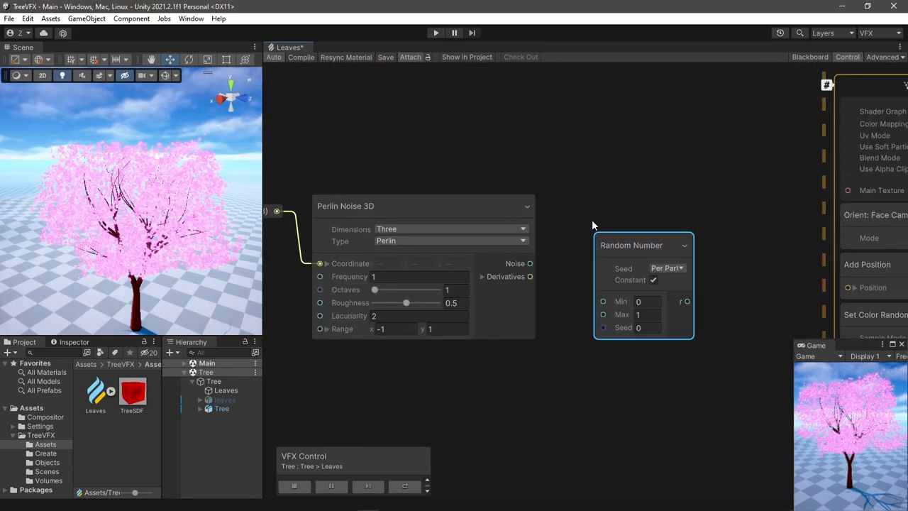
pyautogui.moveTo(632, 245); pyautogui.dragTo(595, 181)
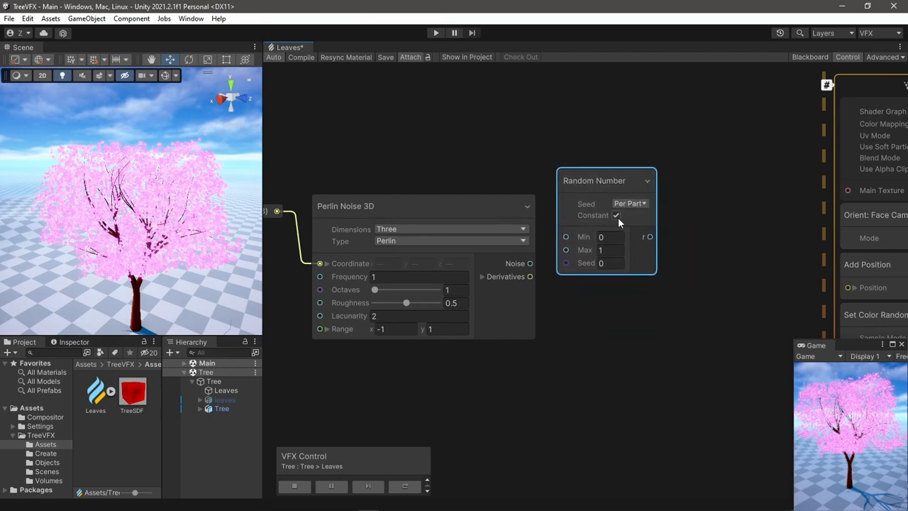
pyautogui.moveTo(603, 181); pyautogui.dragTo(599, 167)
pyautogui.write('.2')
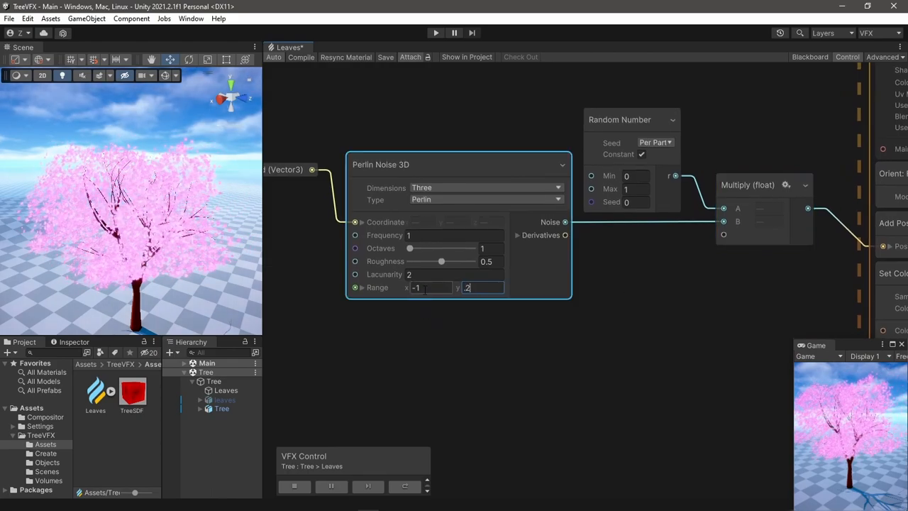
pyautogui.write('-.2')
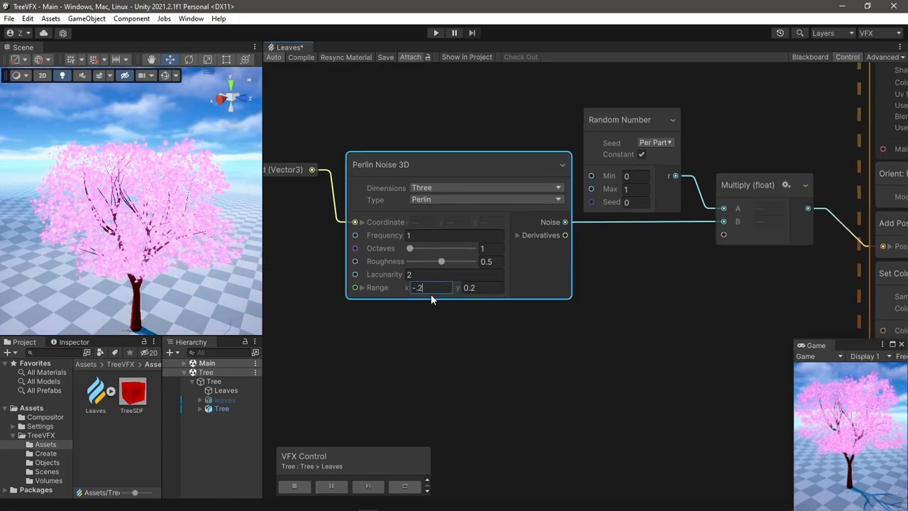
pyautogui.write('-0.2')
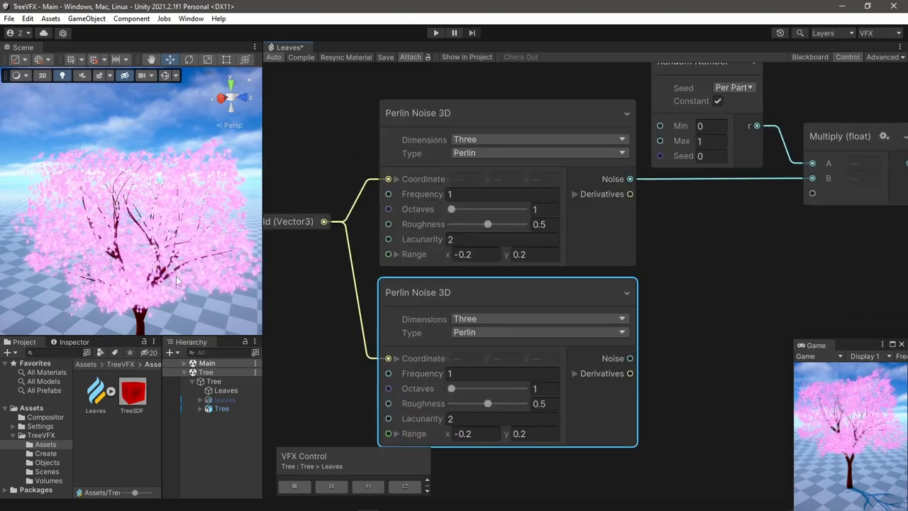
# Set the second Perlin Noise 3D node's frequency to 0.5
pyautogui.write('.5')
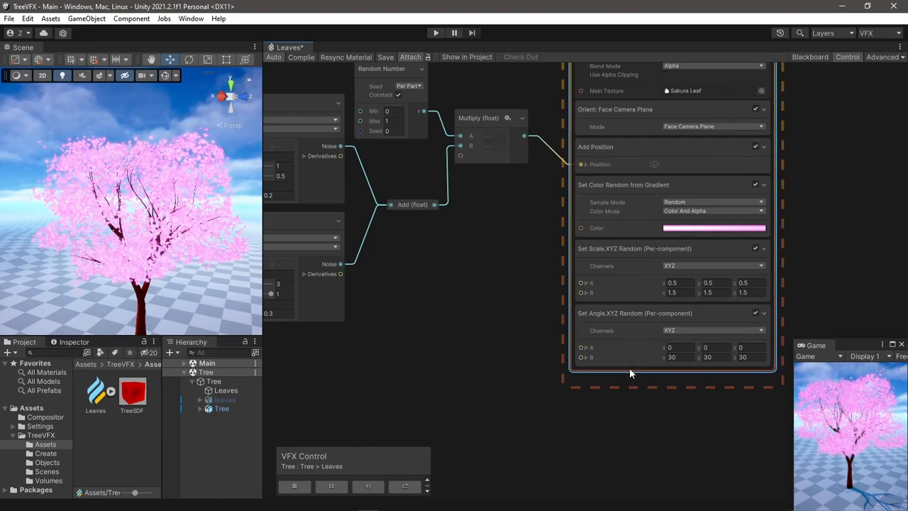
# Blend a purple-to-pink gradient sampled by particle position into the leaf colour, tuning blend strength
pyautogui.write('bl')
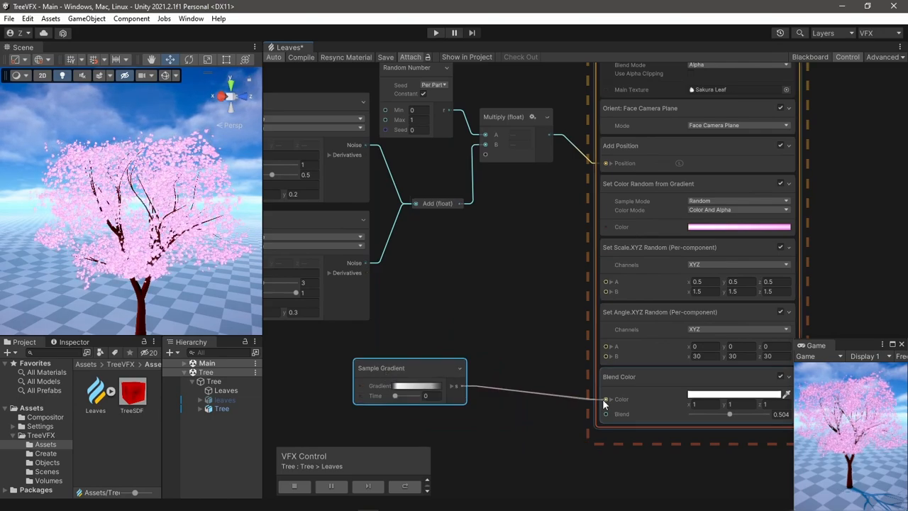
pyautogui.click(414, 385)
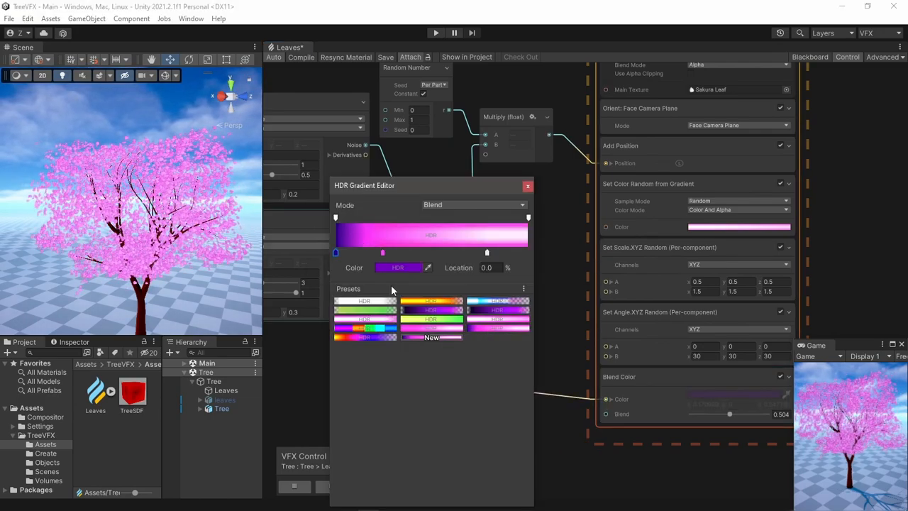
pyautogui.click(527, 186)
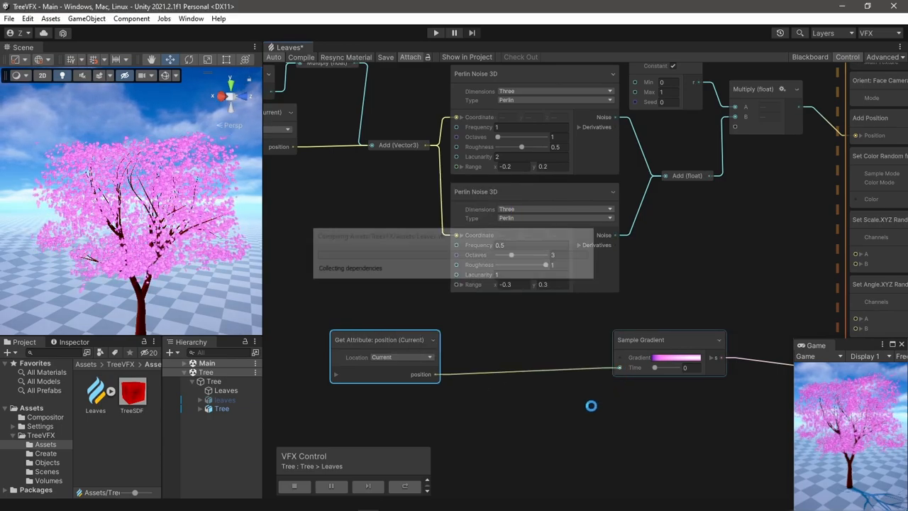
pyautogui.click(336, 373)
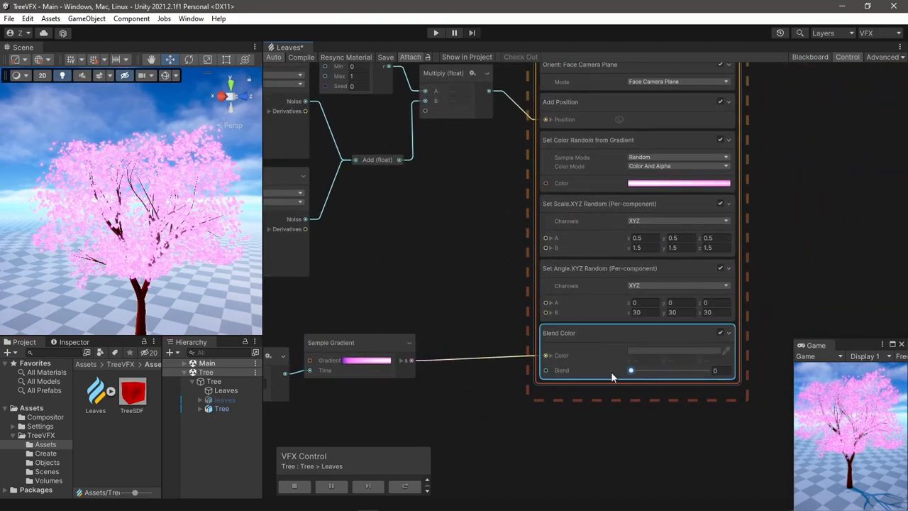
pyautogui.moveTo(631, 370); pyautogui.dragTo(707, 370)
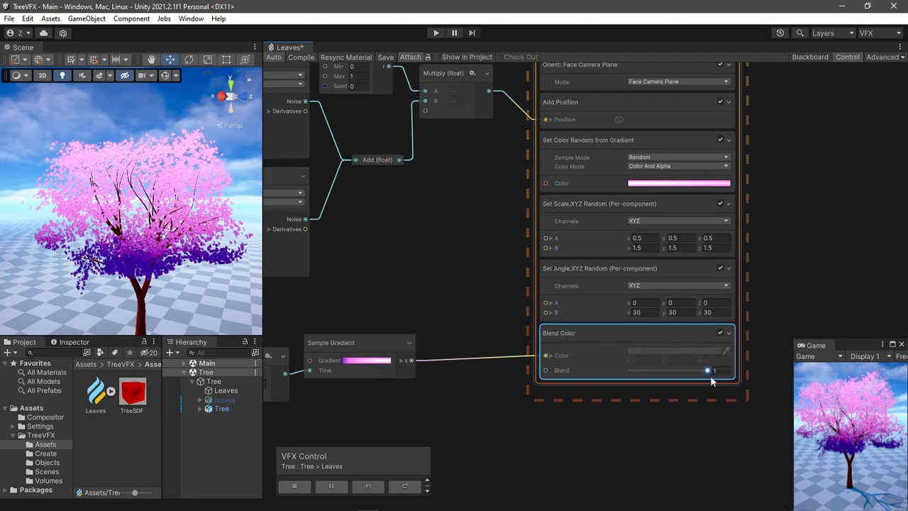
pyautogui.moveTo(707, 369); pyautogui.dragTo(678, 370)
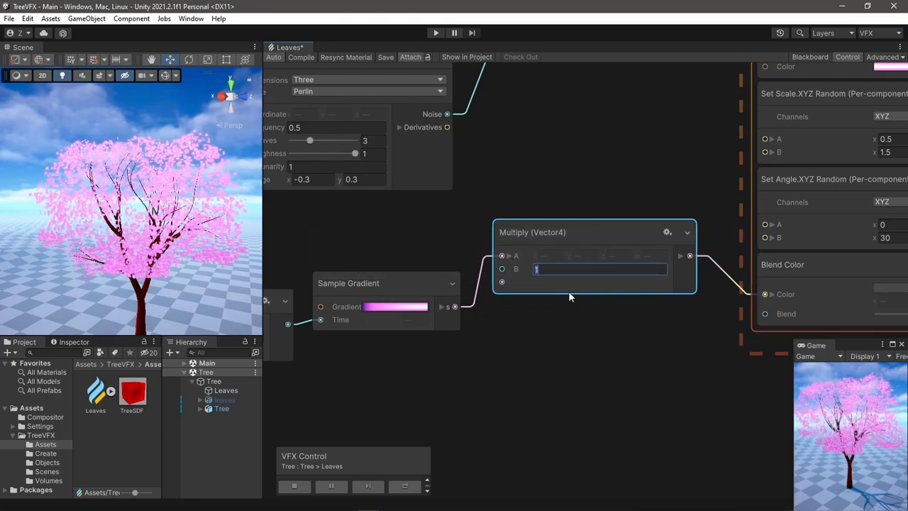
# Set the gradient Multiply node's B input to 3
pyautogui.write('3')
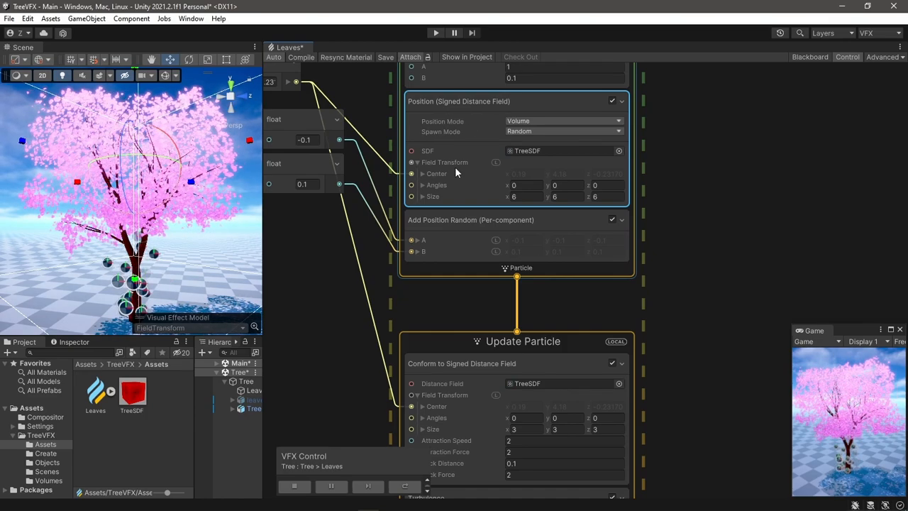
# Add a Gravity force with y = -2 to the falling leaves' Update context
pyautogui.rightClick(460, 110)
pyautogui.write('grav')
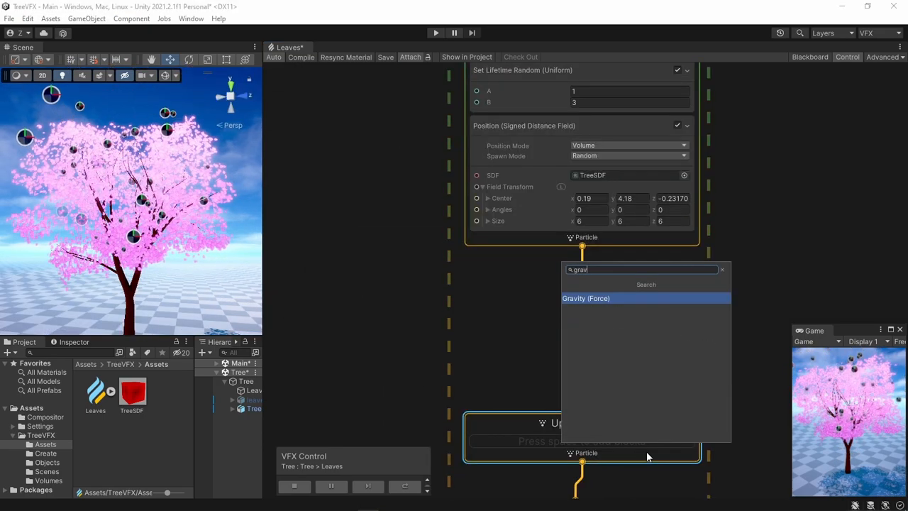
pyautogui.click(586, 298)
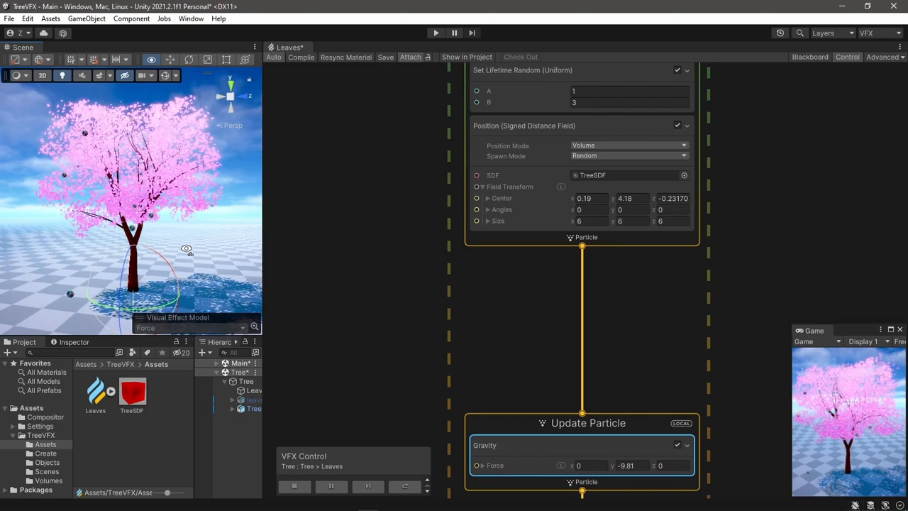
pyautogui.click(630, 465)
pyautogui.write('-2')
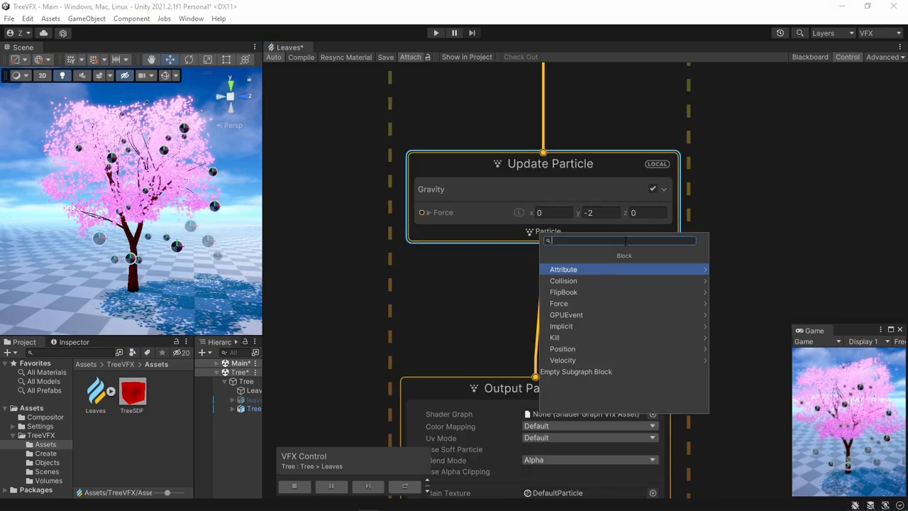
# Add Turbulence to the falling leaves with Drag 3
pyautogui.write('tur')
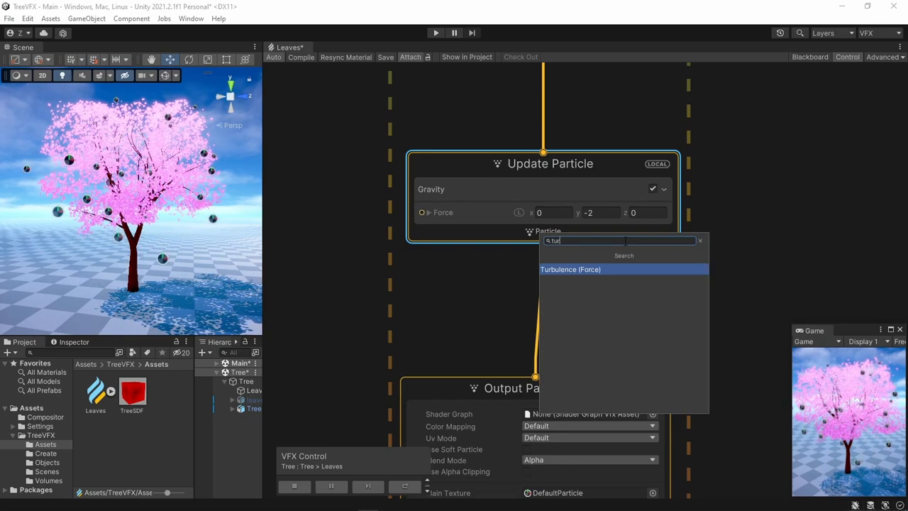
pyautogui.click(571, 269)
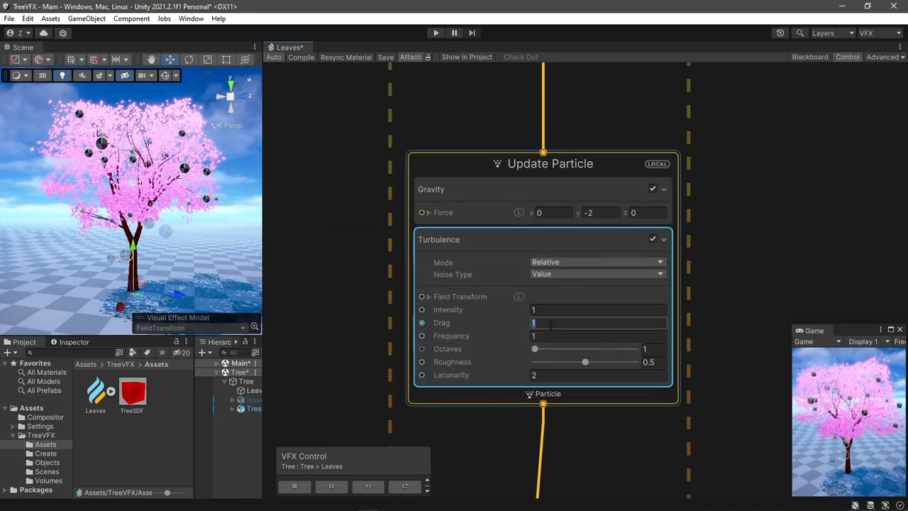
pyautogui.write('3')
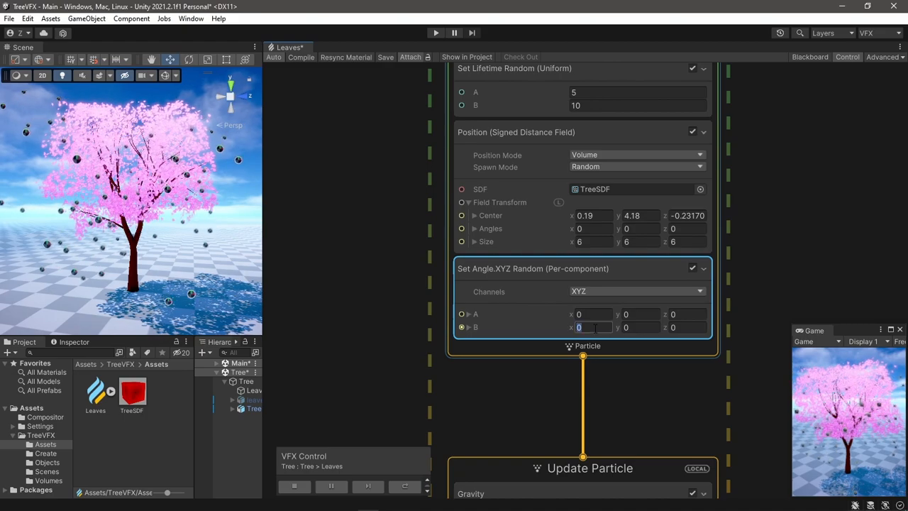
# Set random starting angles up to 30 per axis and choose the falling leaves' texture
pyautogui.write('30')
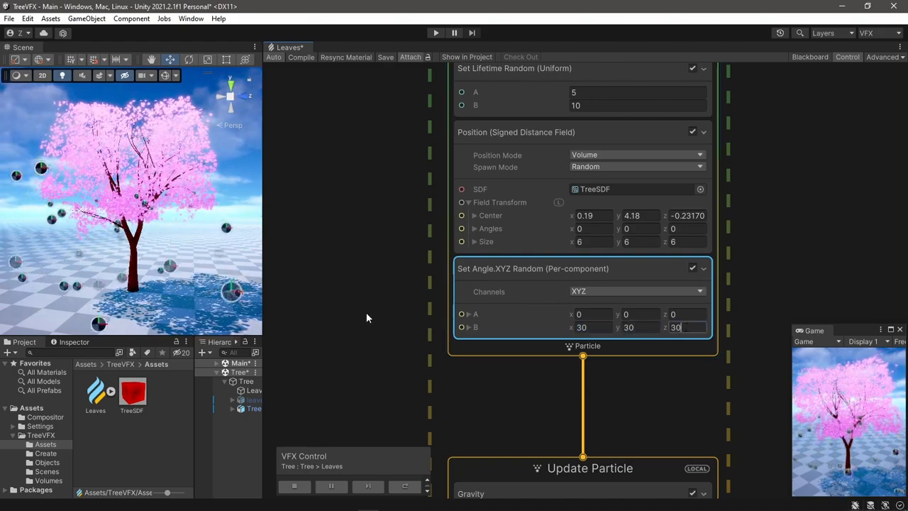
pyautogui.scroll(-3)
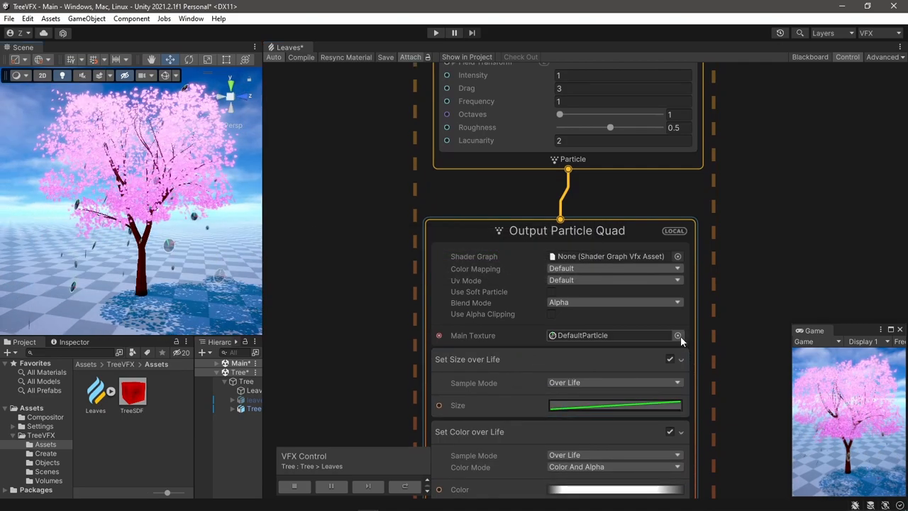
pyautogui.click(678, 335)
pyautogui.write('multiply angle')
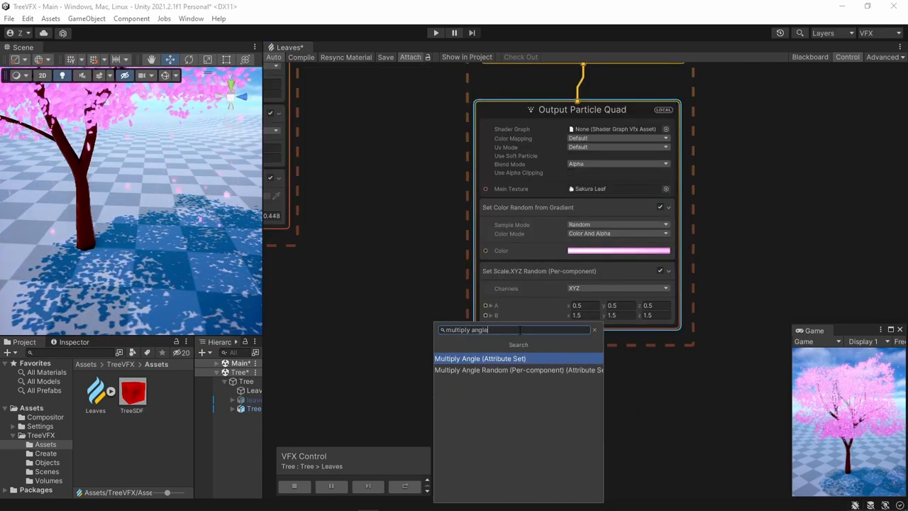
# Add a random per-component Multiply Angle.XYZ, a Random Number (max 30), and a Total Time operator
pyautogui.click(518, 370)
pyautogui.write('rando')
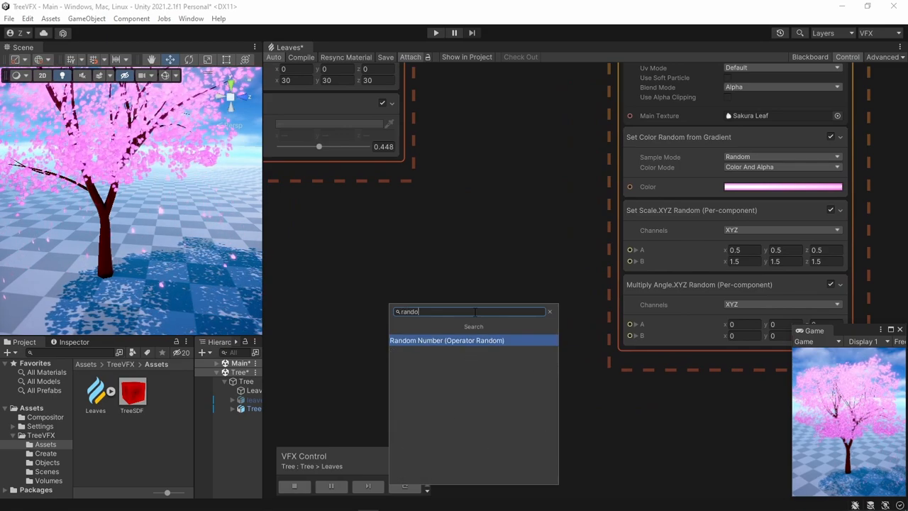
pyautogui.click(447, 339)
pyautogui.write('tot')
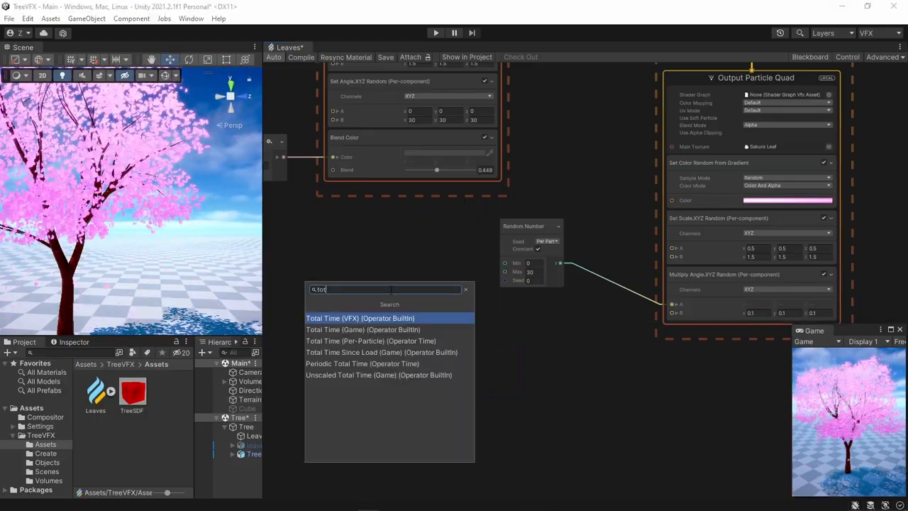
pyautogui.click(360, 318)
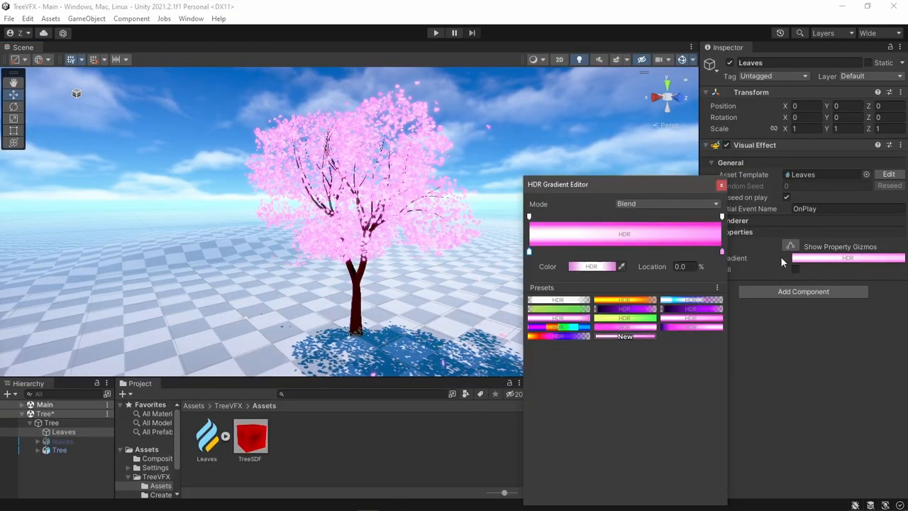
# Set the Gradient property to a yellow-orange preset and enable the Fall property
pyautogui.click(624, 317)
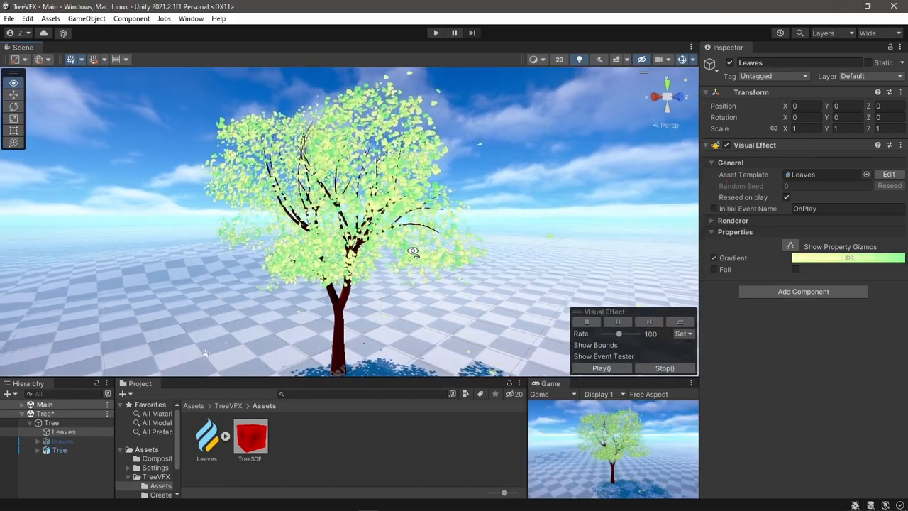
pyautogui.click(848, 257)
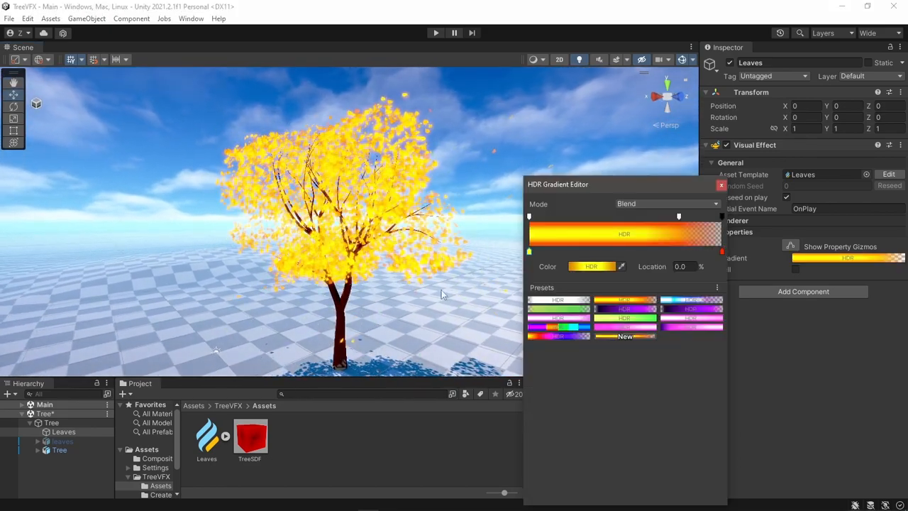
pyautogui.click(721, 185)
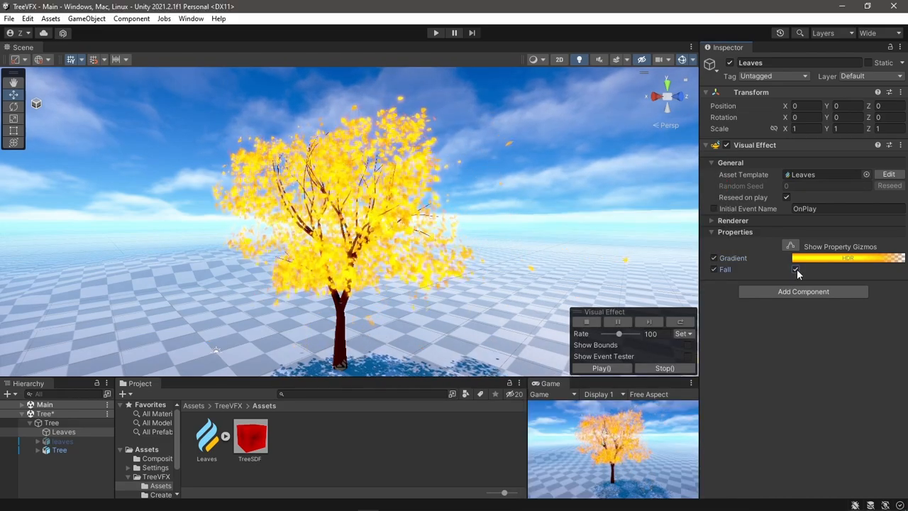
pyautogui.click(795, 269)
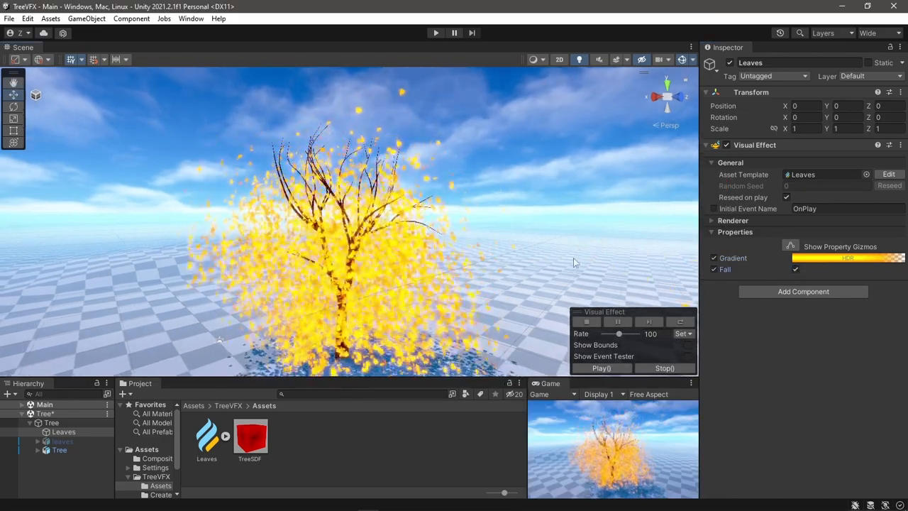